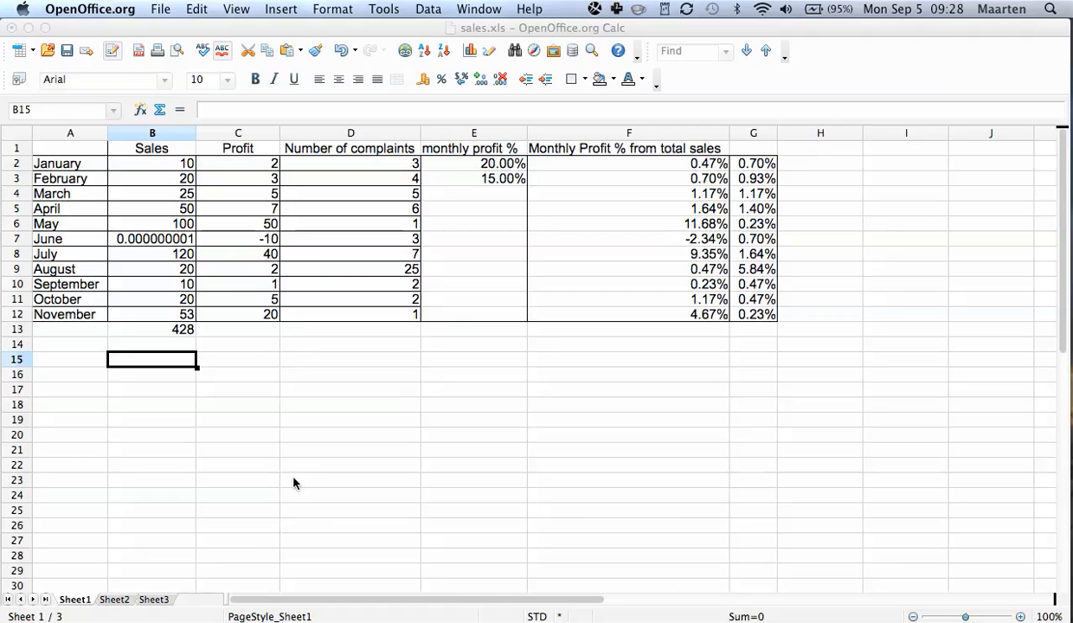
# Select the whole sales table from A1 through G12, headers included
pyautogui.click(350, 314)
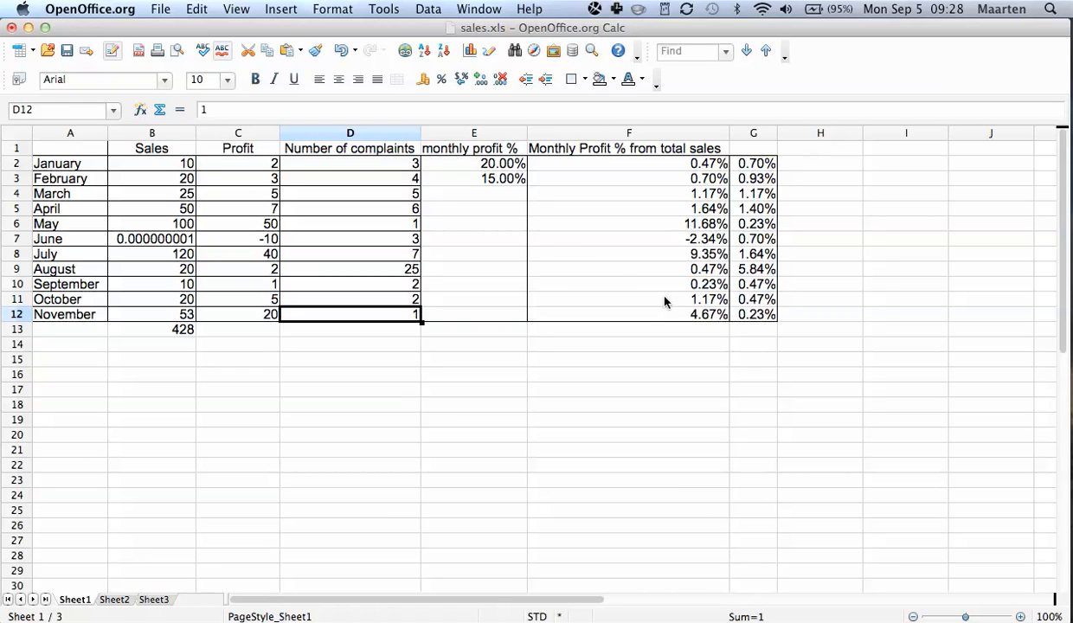
pyautogui.moveTo(147, 295)
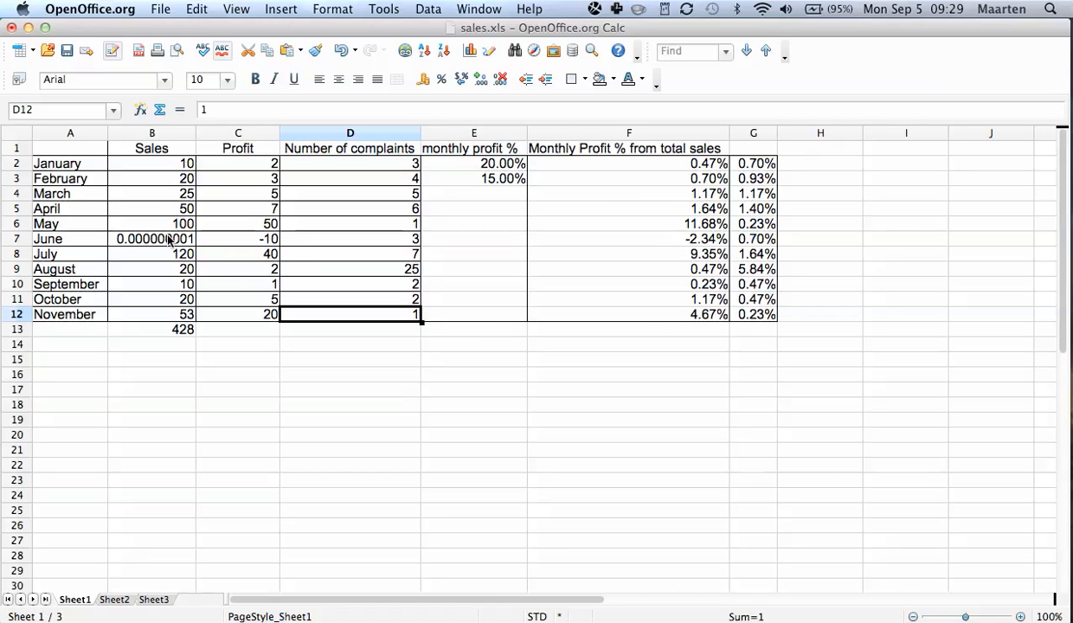
pyautogui.moveTo(129, 208)
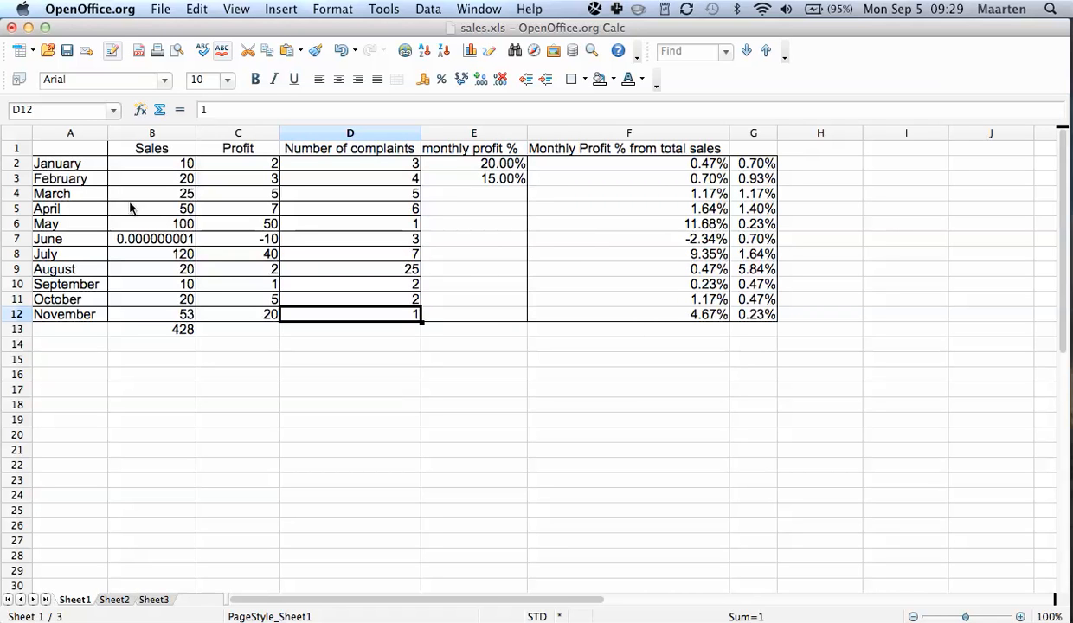
pyautogui.moveTo(70, 147); pyautogui.dragTo(238, 223)
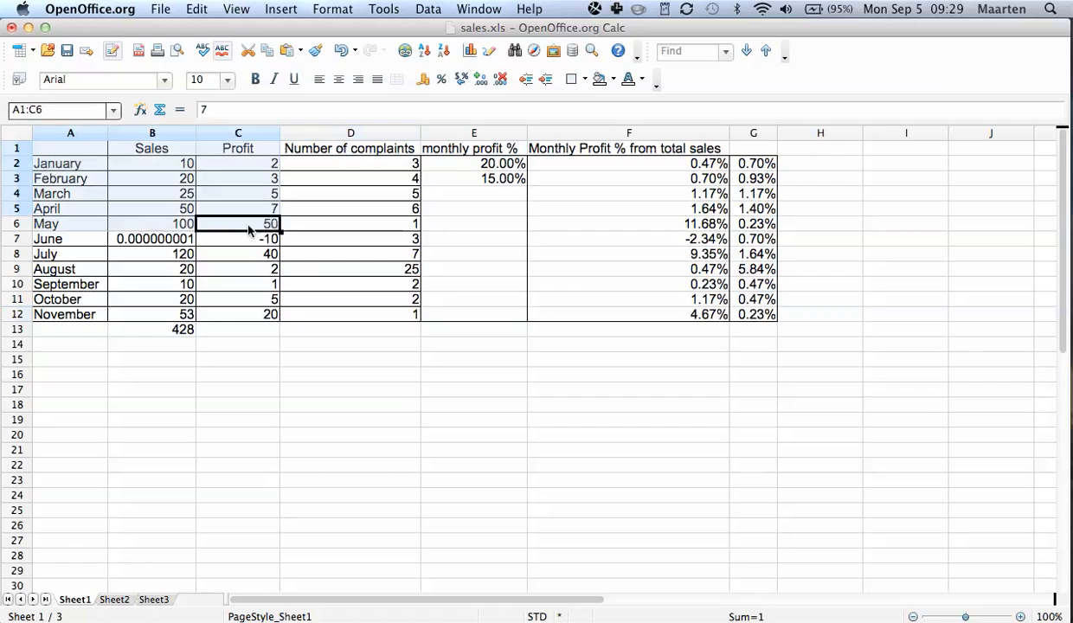
pyautogui.click(753, 314)
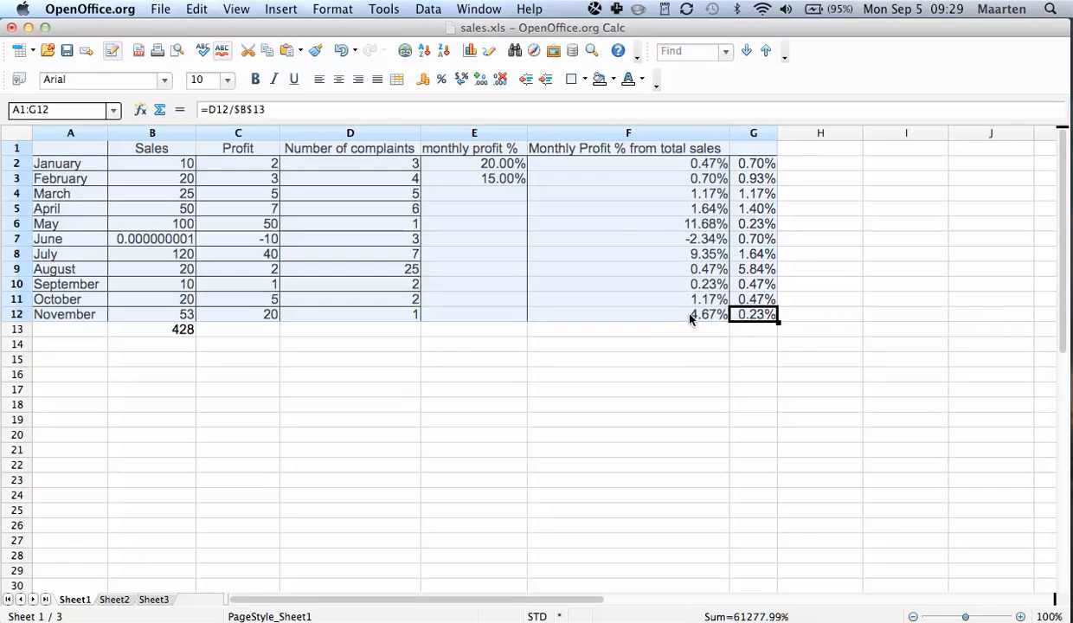
pyautogui.moveTo(167, 179)
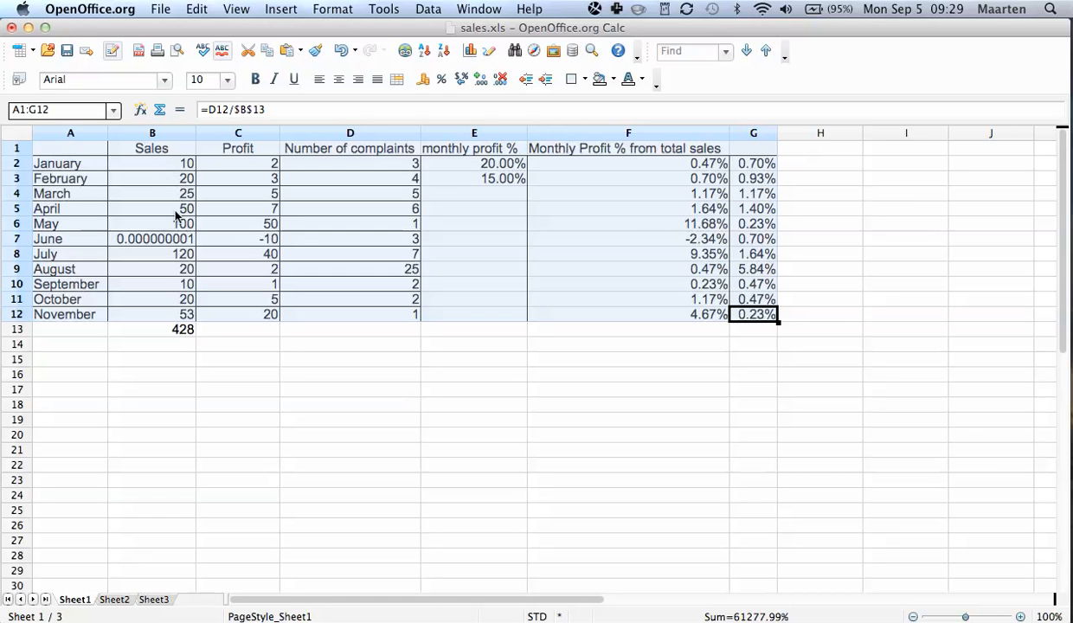
pyautogui.moveTo(164, 248)
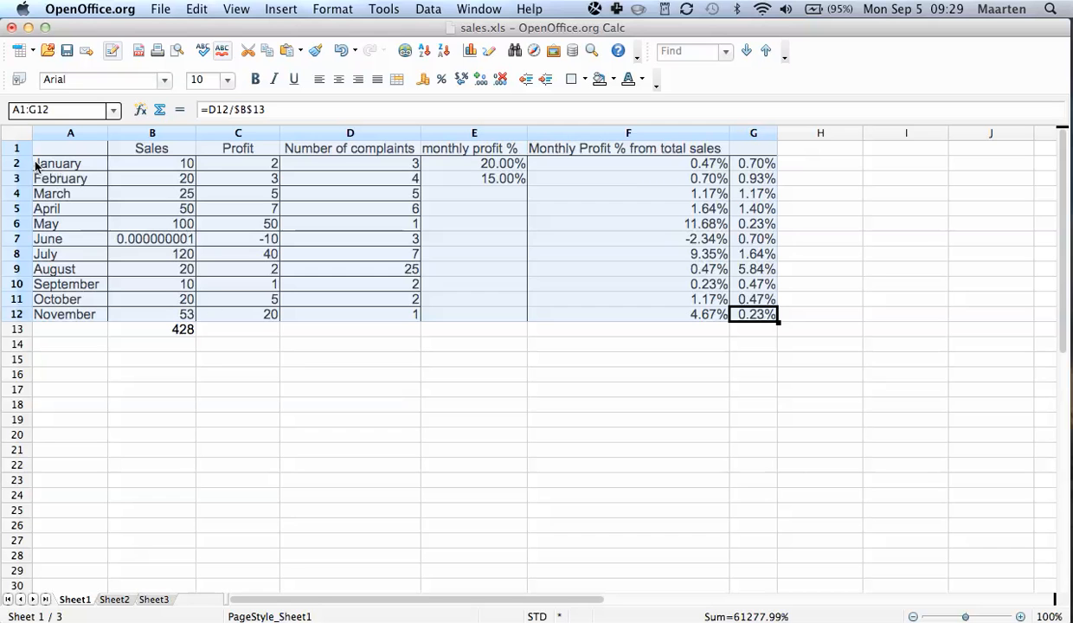
pyautogui.moveTo(76, 204)
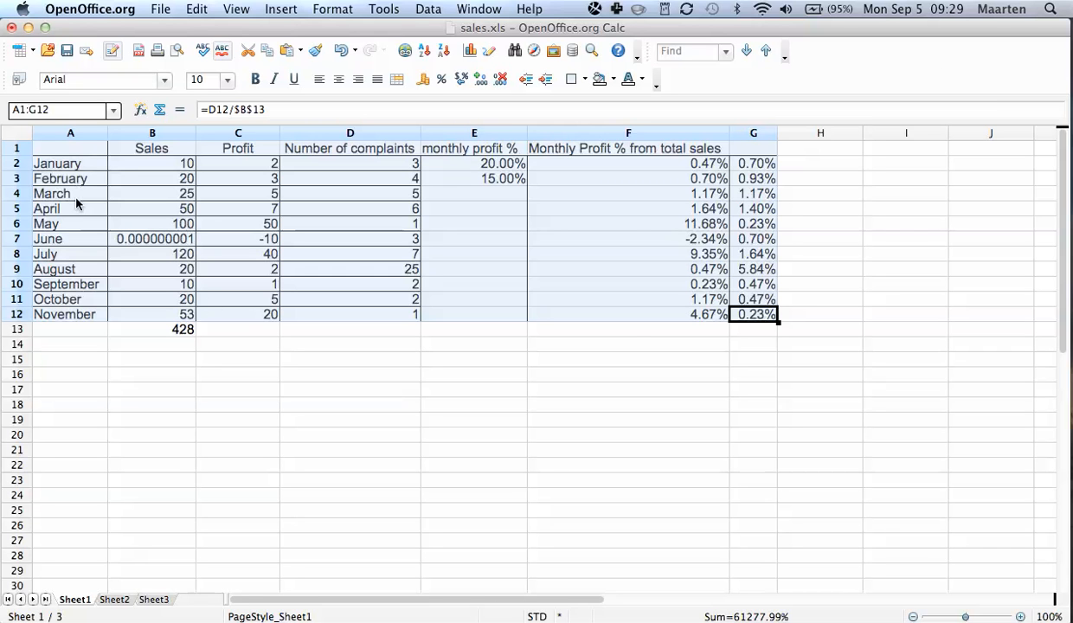
pyautogui.moveTo(69, 181)
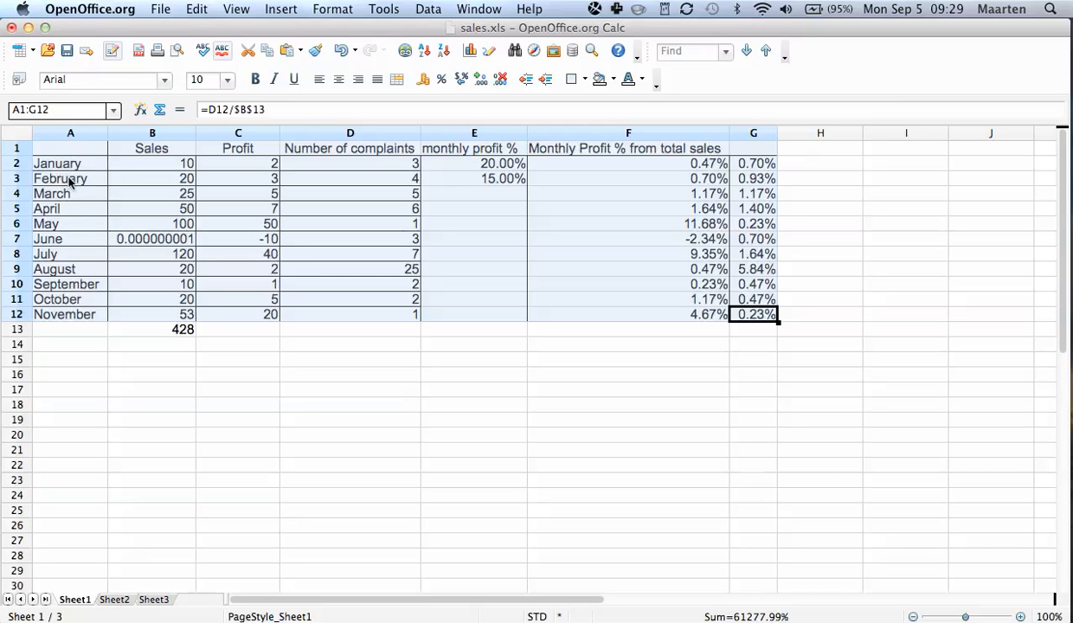
pyautogui.moveTo(219, 283)
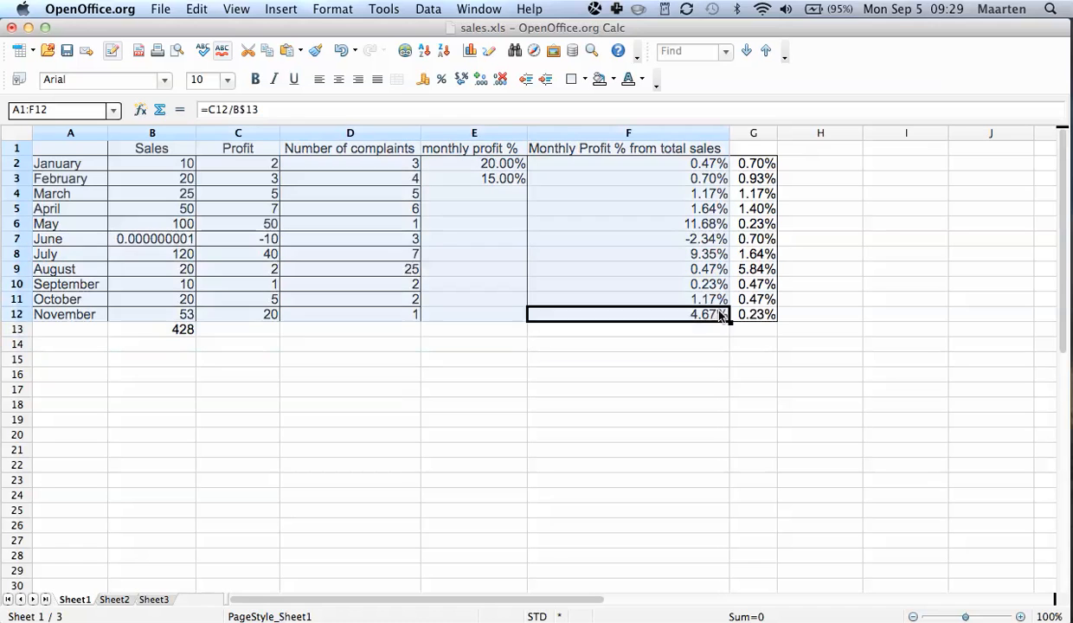
pyautogui.click(428, 9)
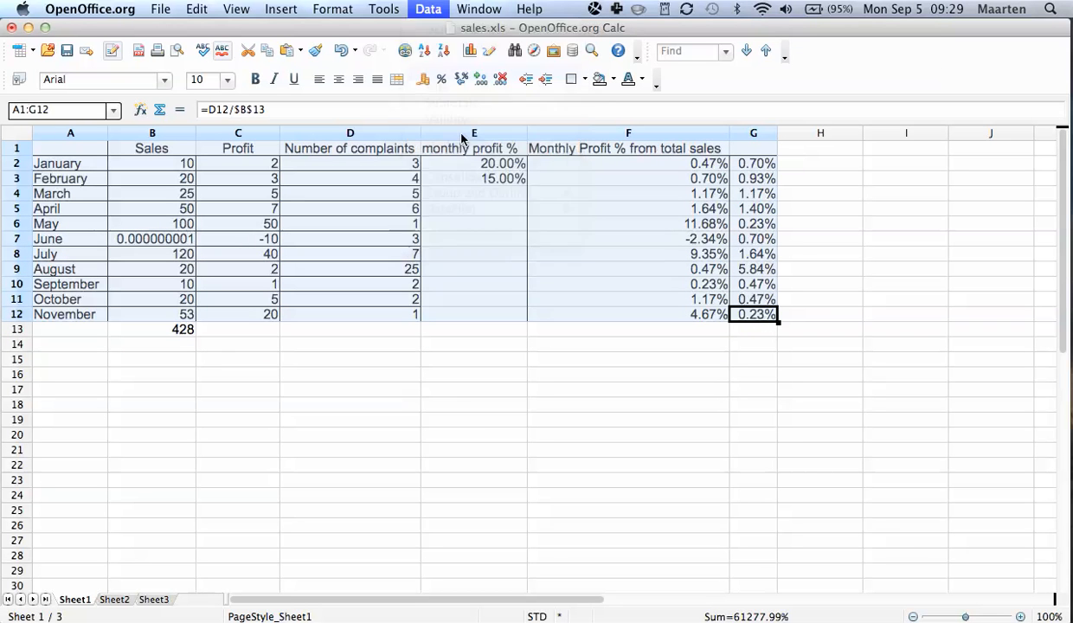
# In the Sort dialog, make Sales the ascending first sort key
pyautogui.click(428, 9)
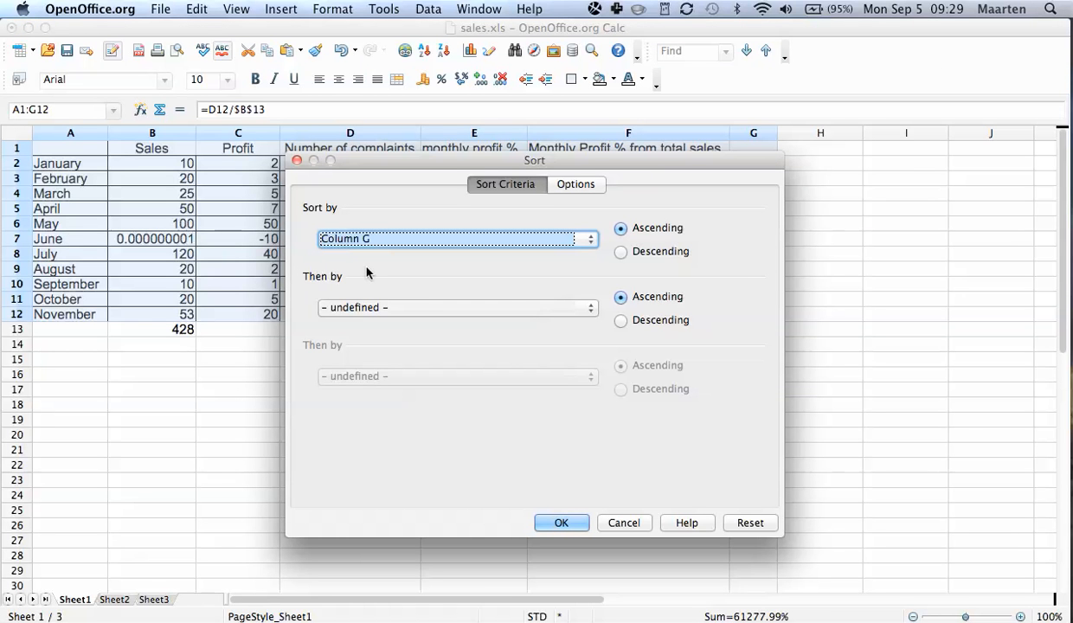
pyautogui.moveTo(578, 373)
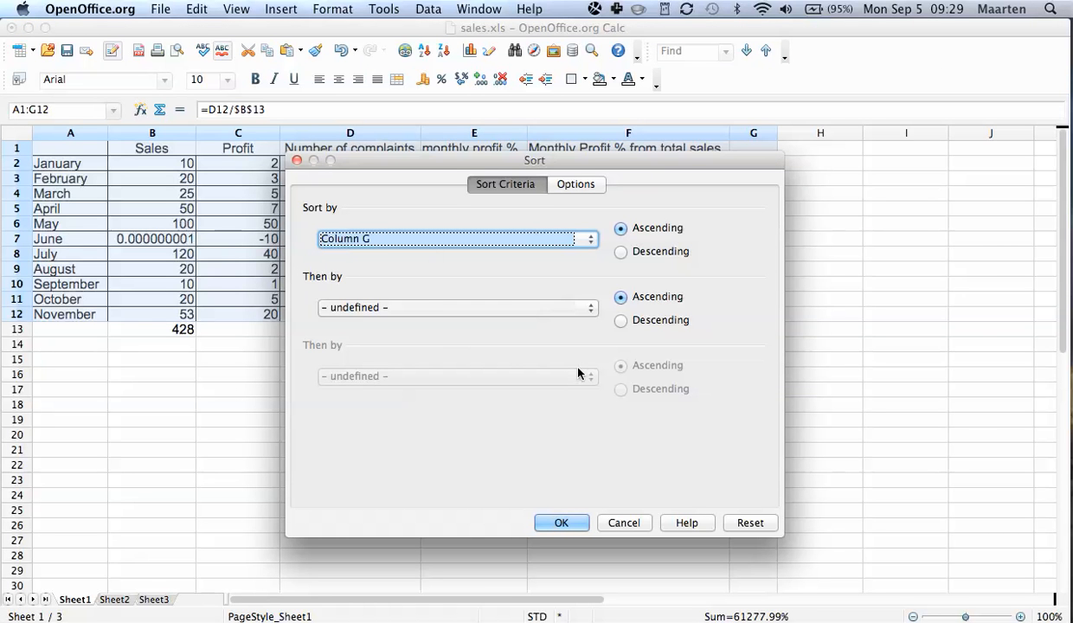
pyautogui.moveTo(444, 327)
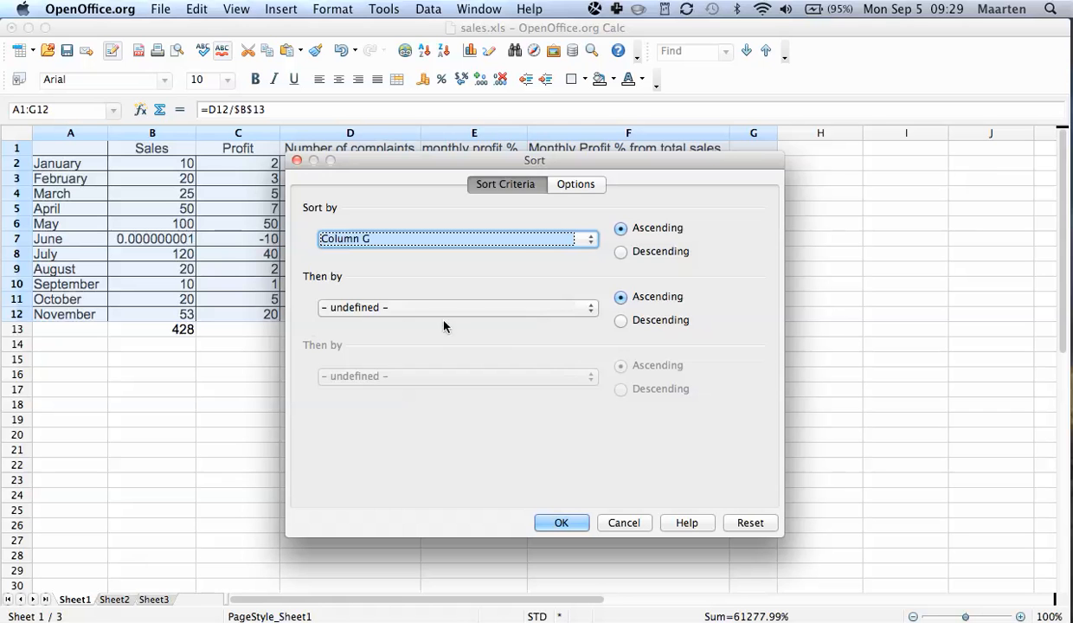
pyautogui.moveTo(396, 248)
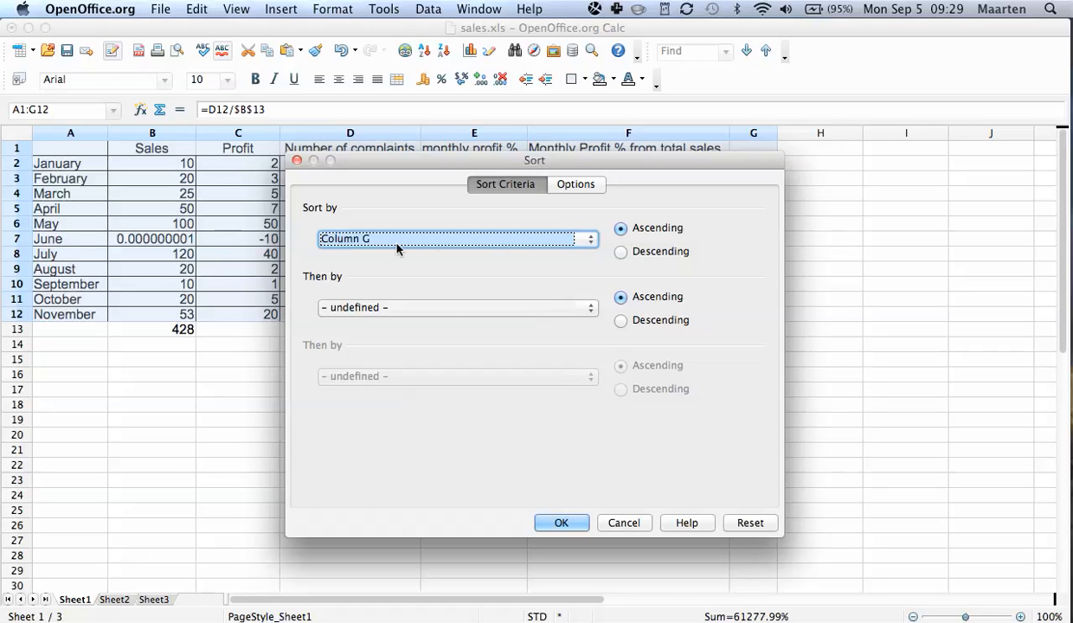
pyautogui.moveTo(537, 244)
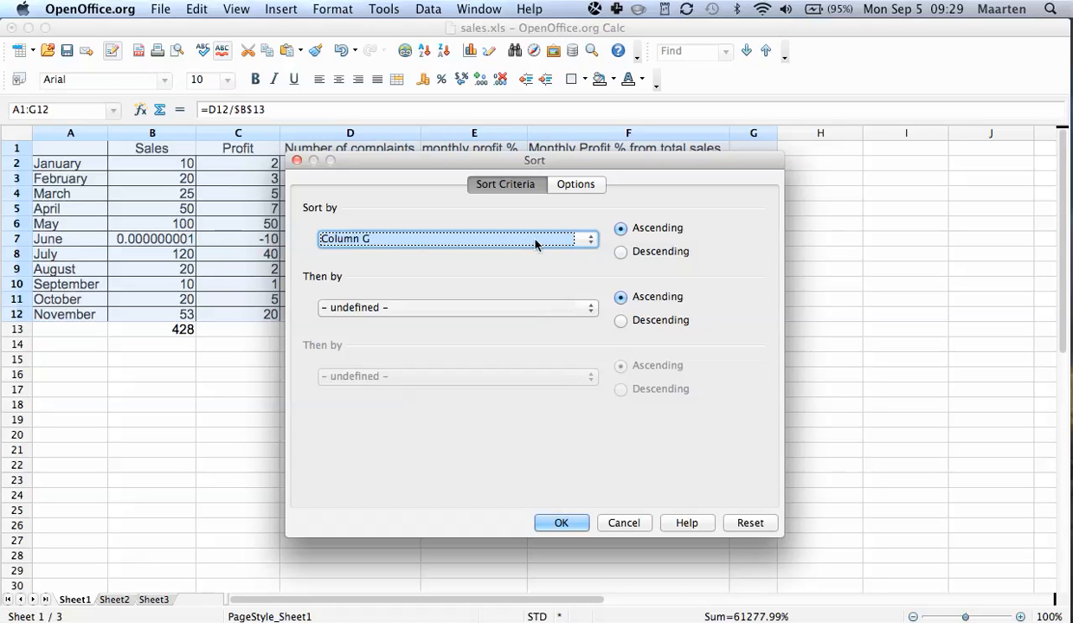
pyautogui.moveTo(560, 244)
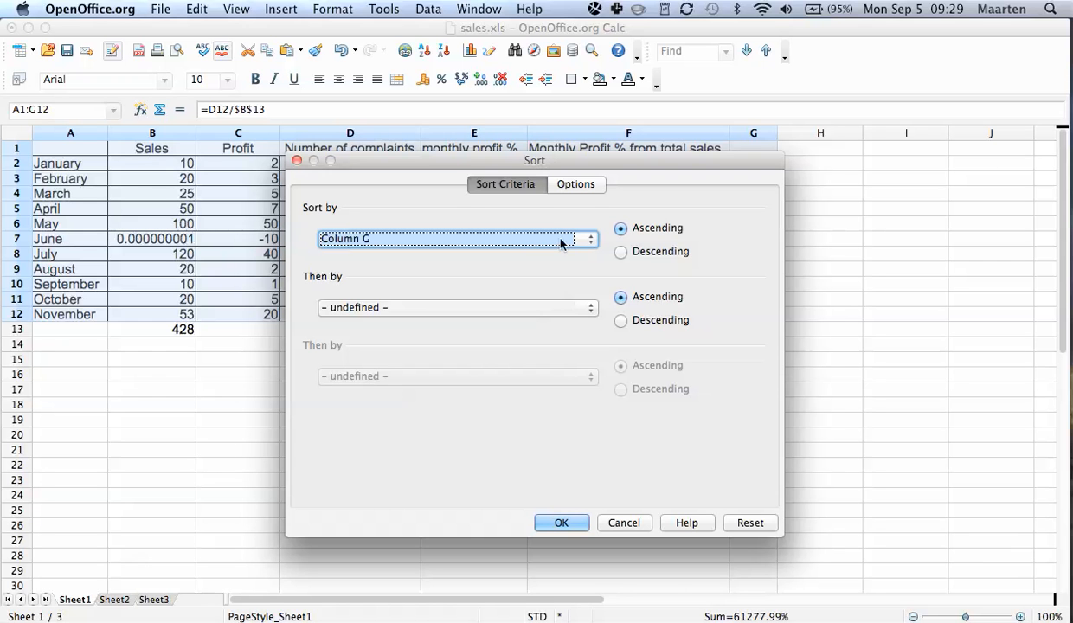
pyautogui.click(589, 239)
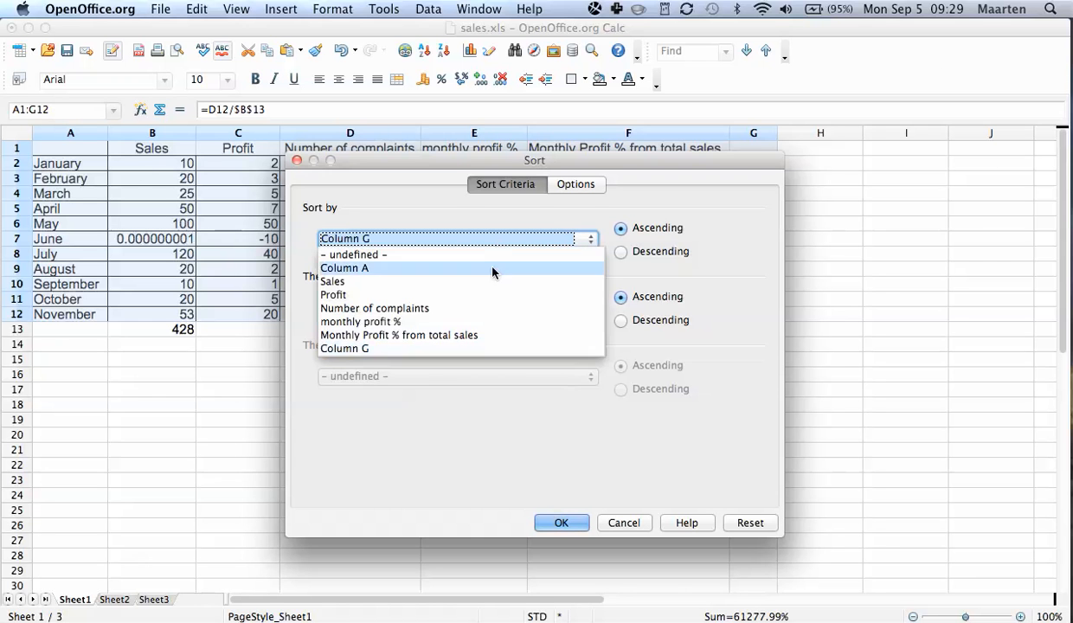
pyautogui.moveTo(482, 288)
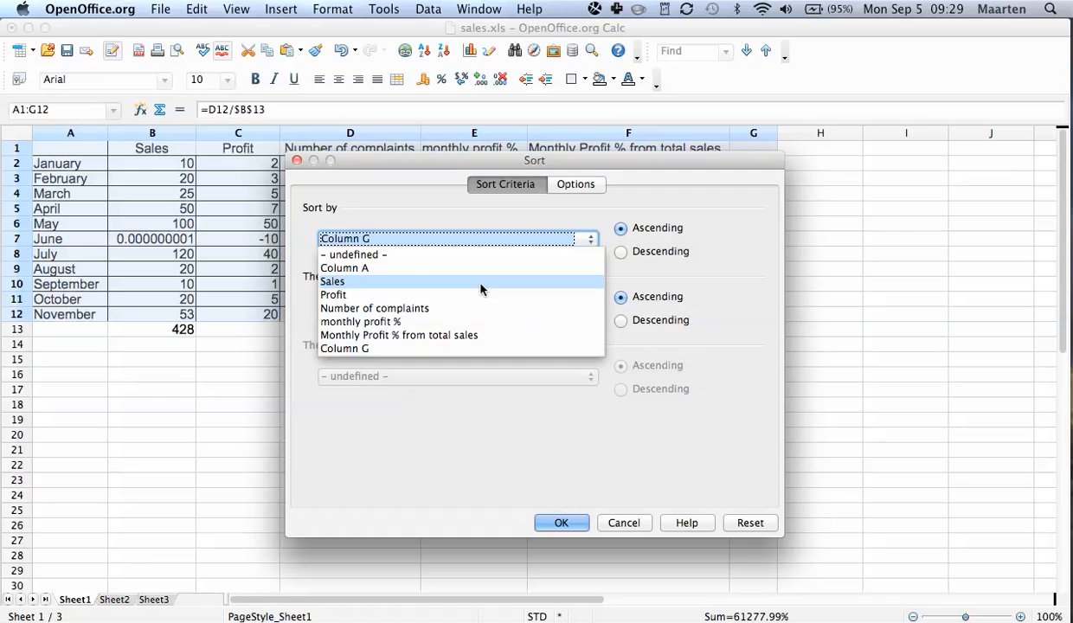
pyautogui.click(332, 282)
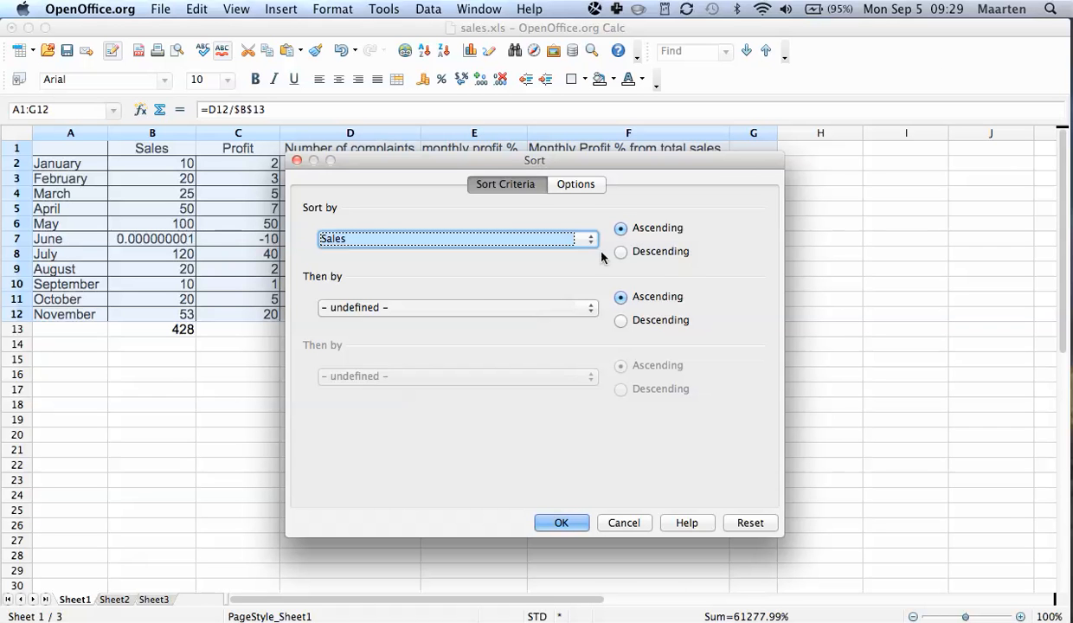
pyautogui.moveTo(621, 253)
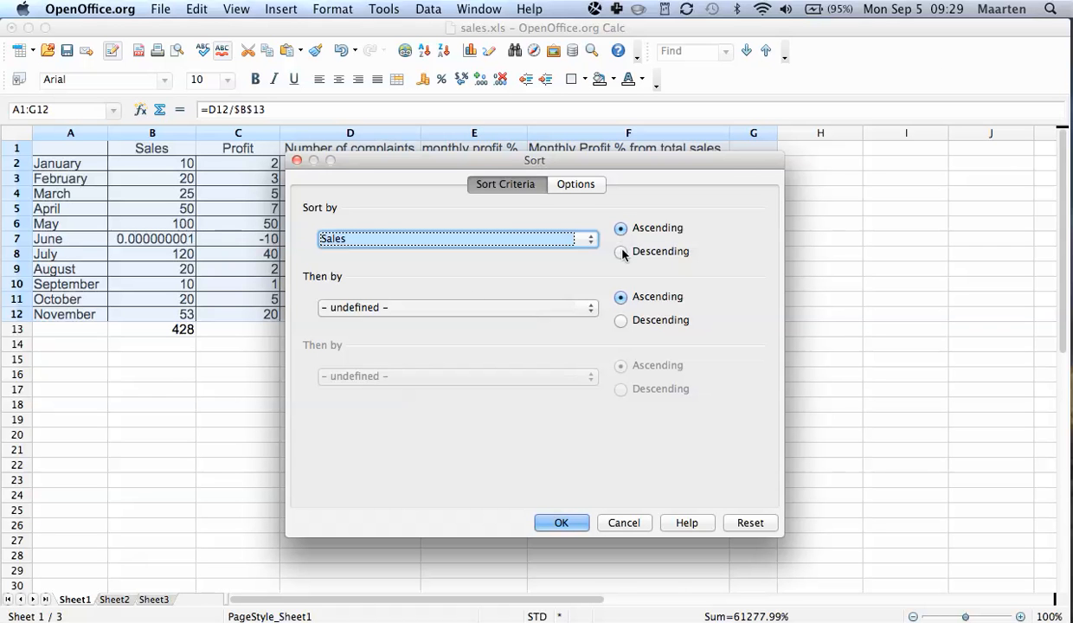
pyautogui.moveTo(517, 268)
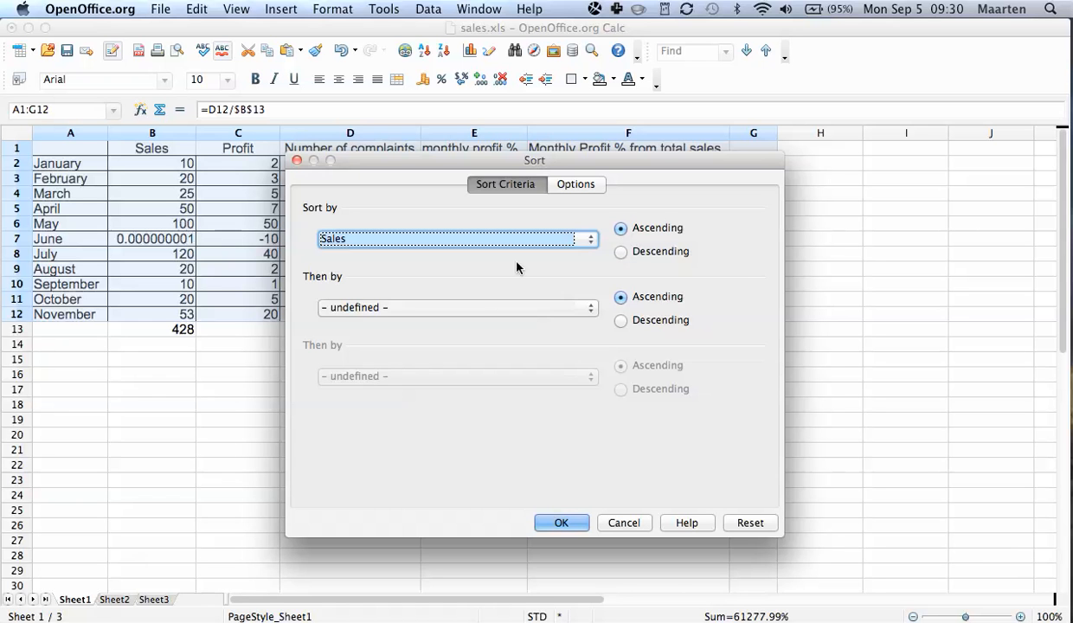
pyautogui.click(589, 307)
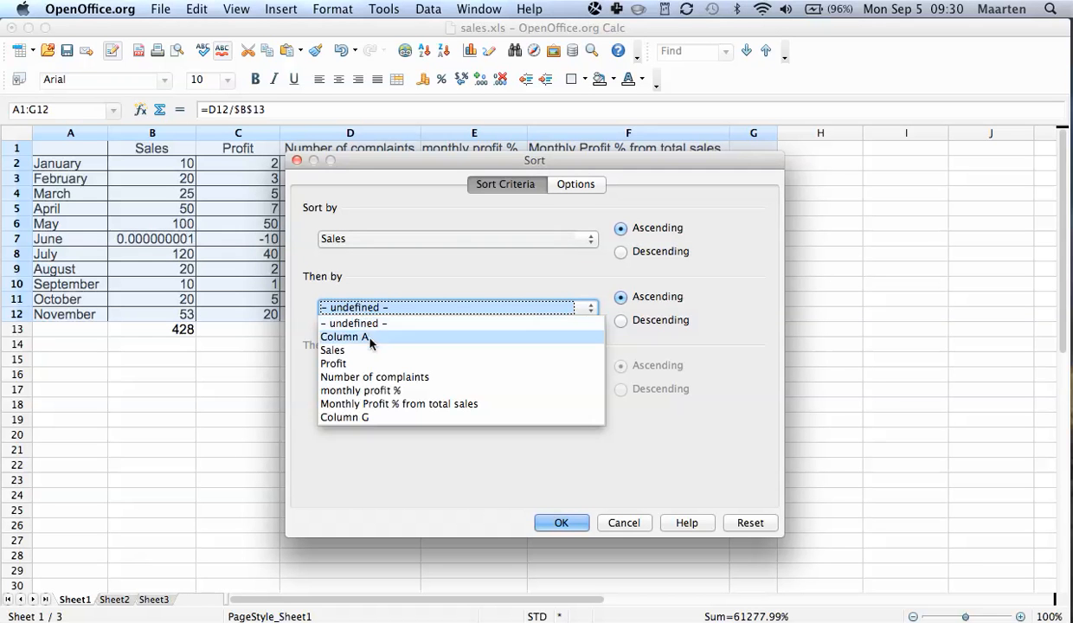
# Choose Column A as the ascending second sort key
pyautogui.click(344, 336)
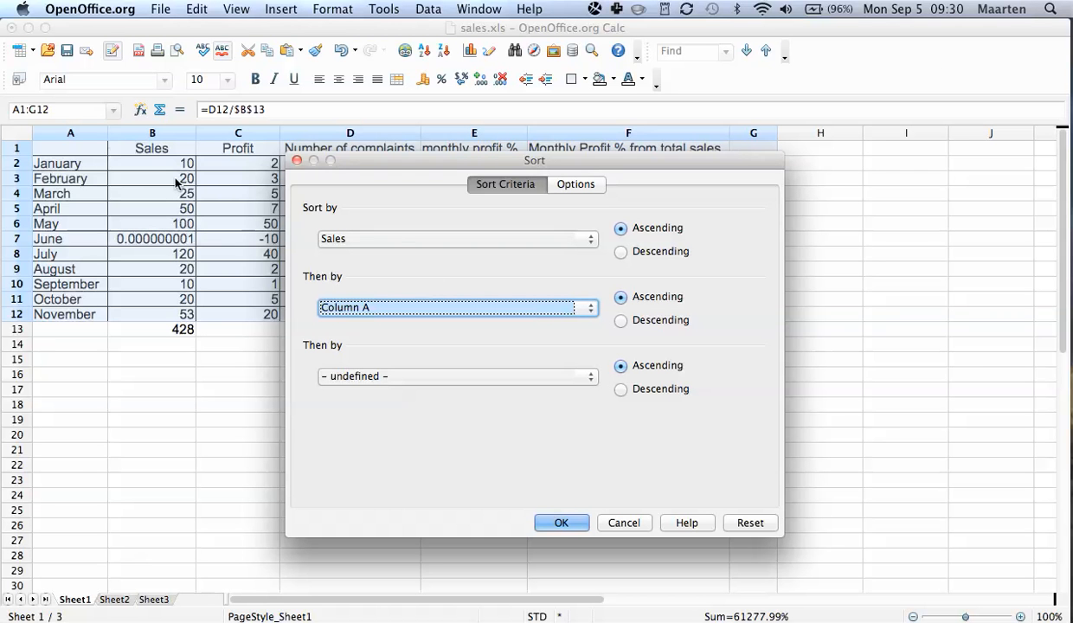
pyautogui.moveTo(428, 300)
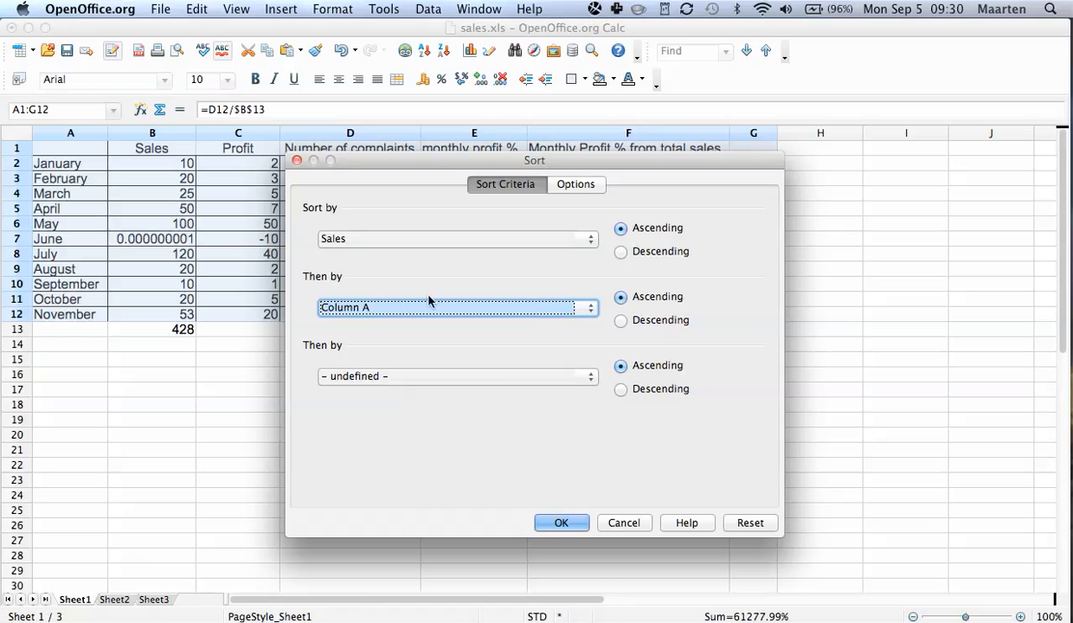
pyautogui.moveTo(384, 331)
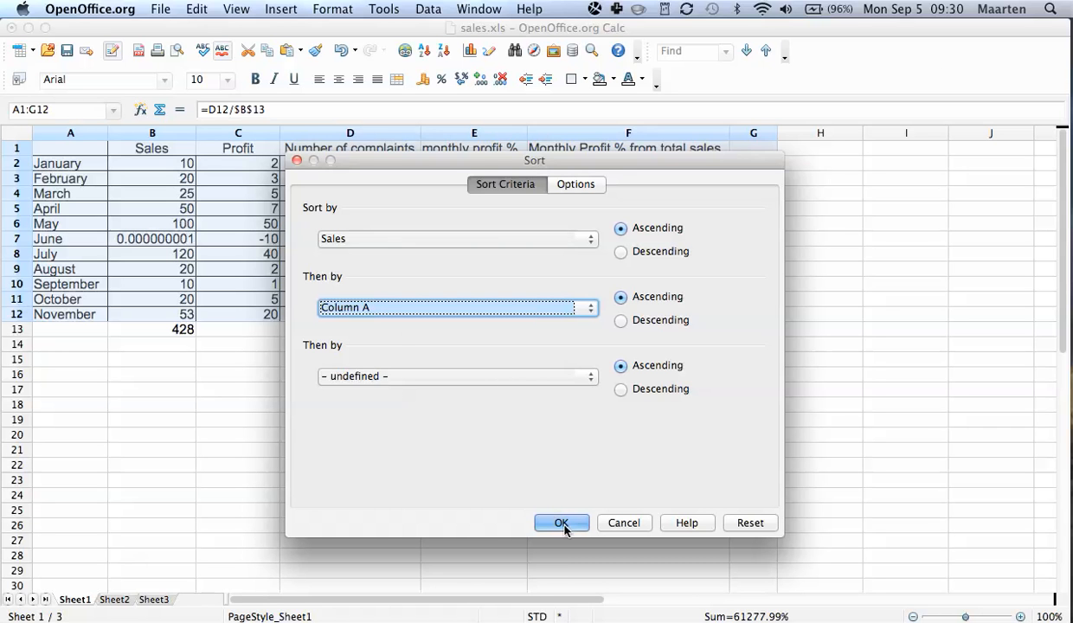
# Apply the sort and inspect the reordered Sales values in B2, B3 and B4
pyautogui.click(561, 523)
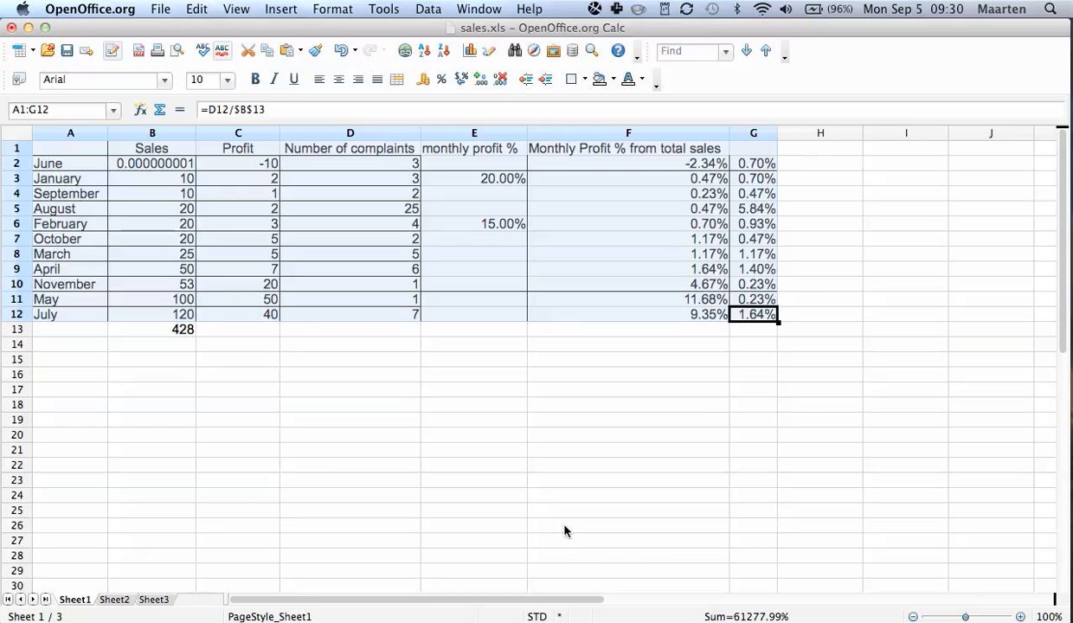
pyautogui.moveTo(309, 337)
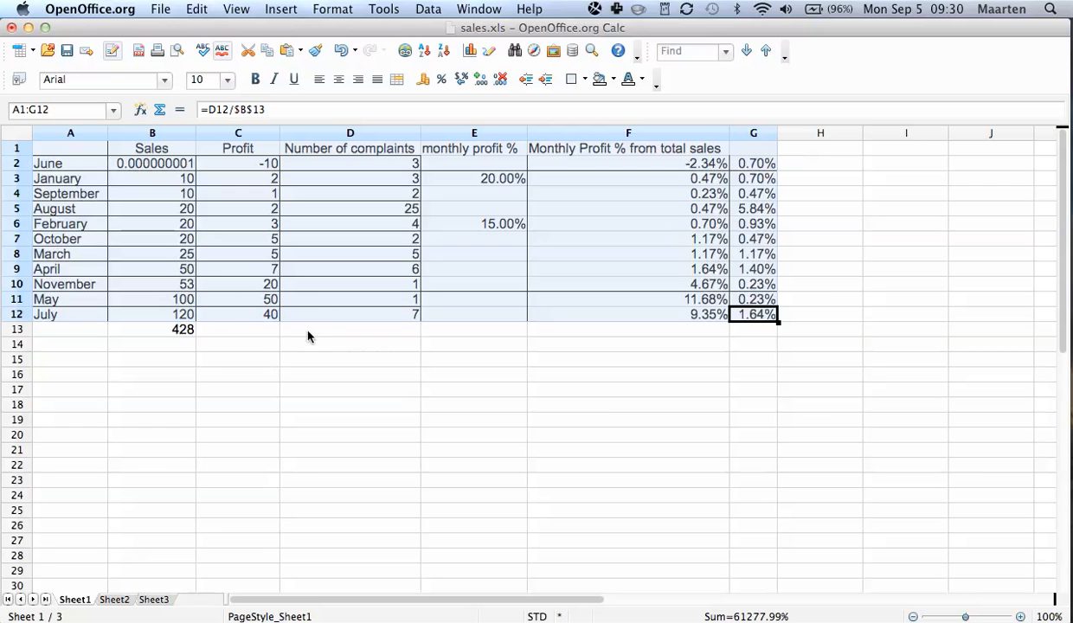
pyautogui.click(350, 329)
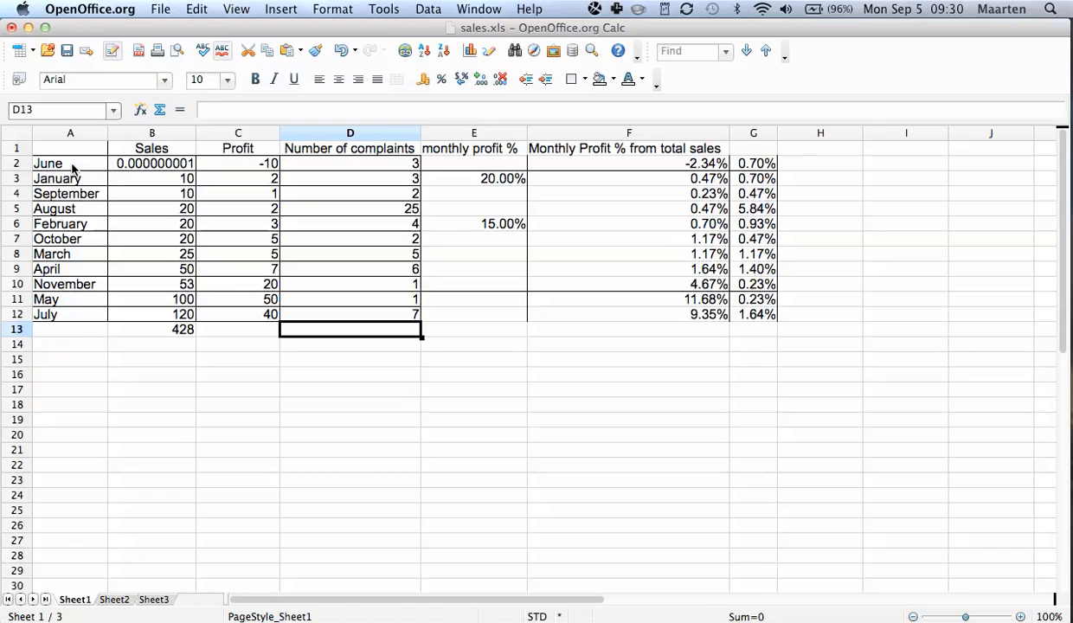
pyautogui.click(155, 163)
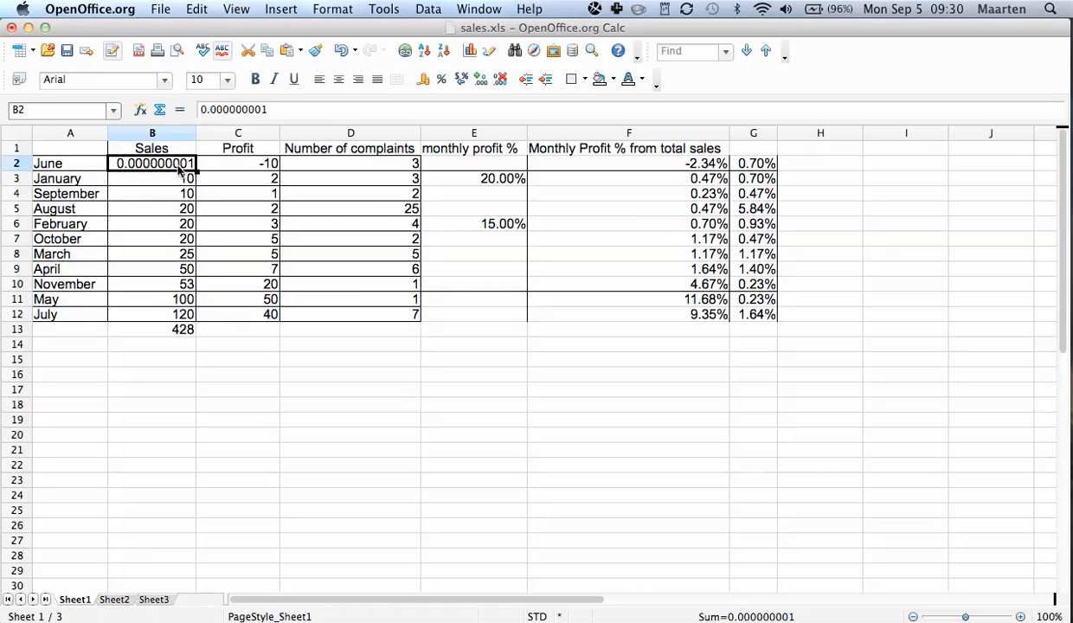
pyautogui.click(152, 178)
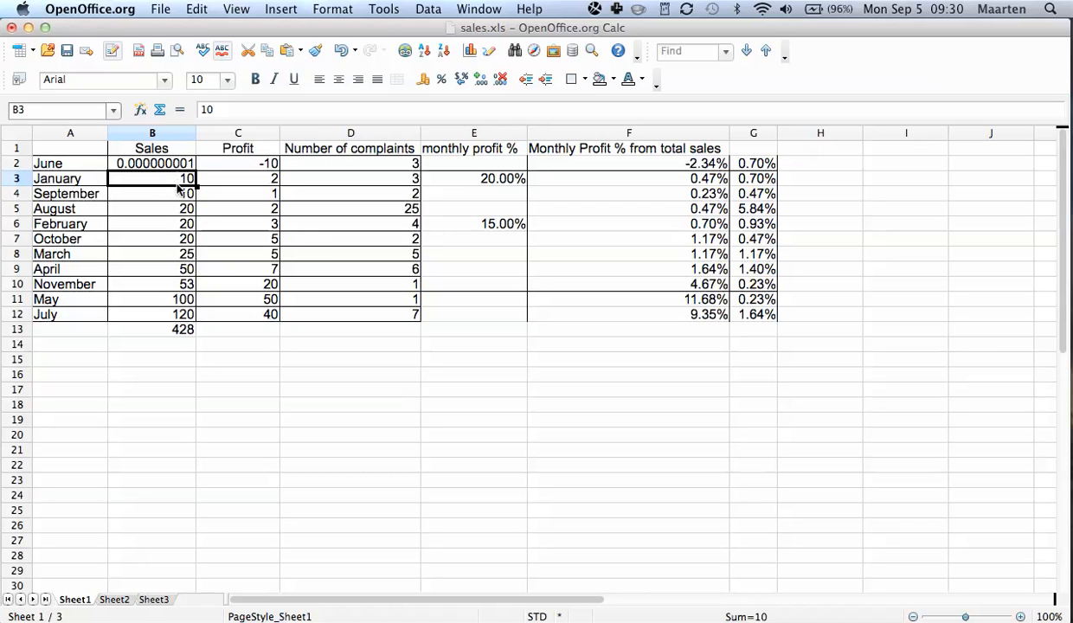
pyautogui.click(151, 193)
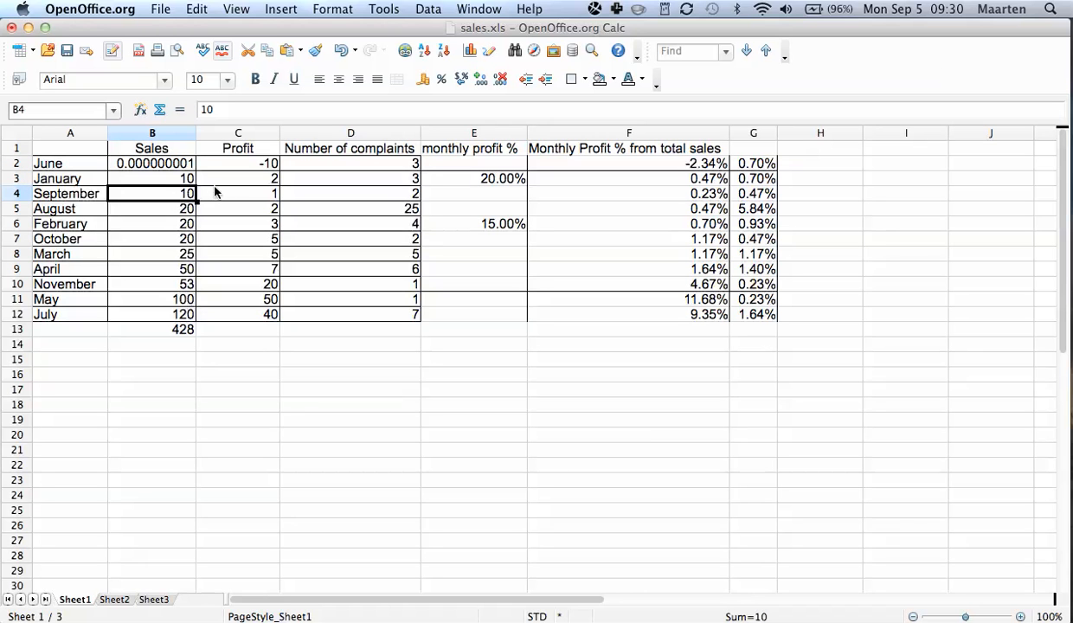
pyautogui.moveTo(619, 185)
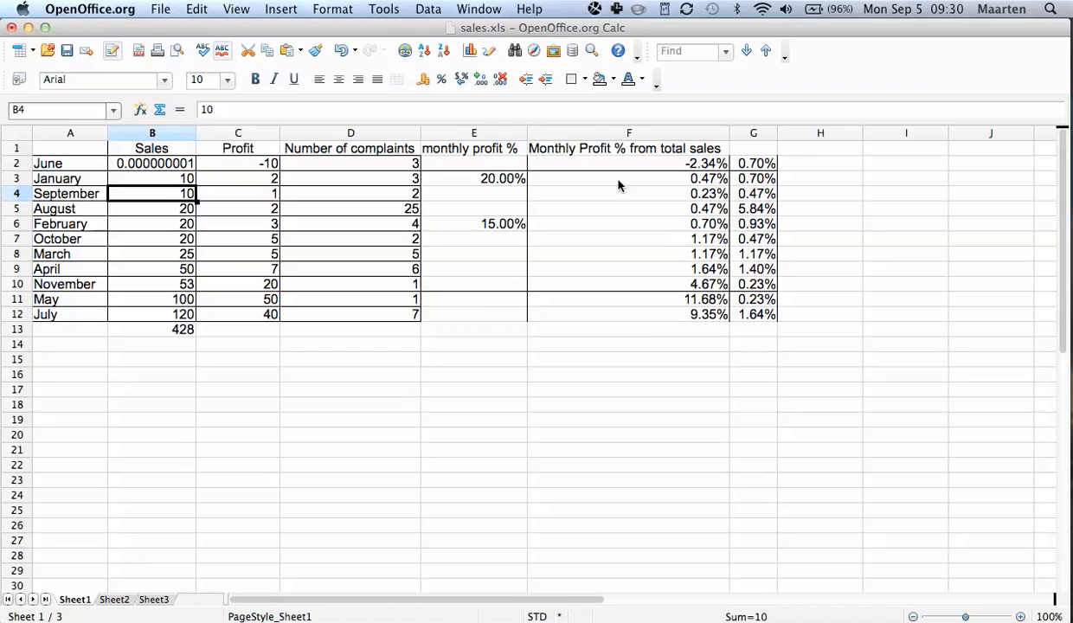
pyautogui.moveTo(451, 343)
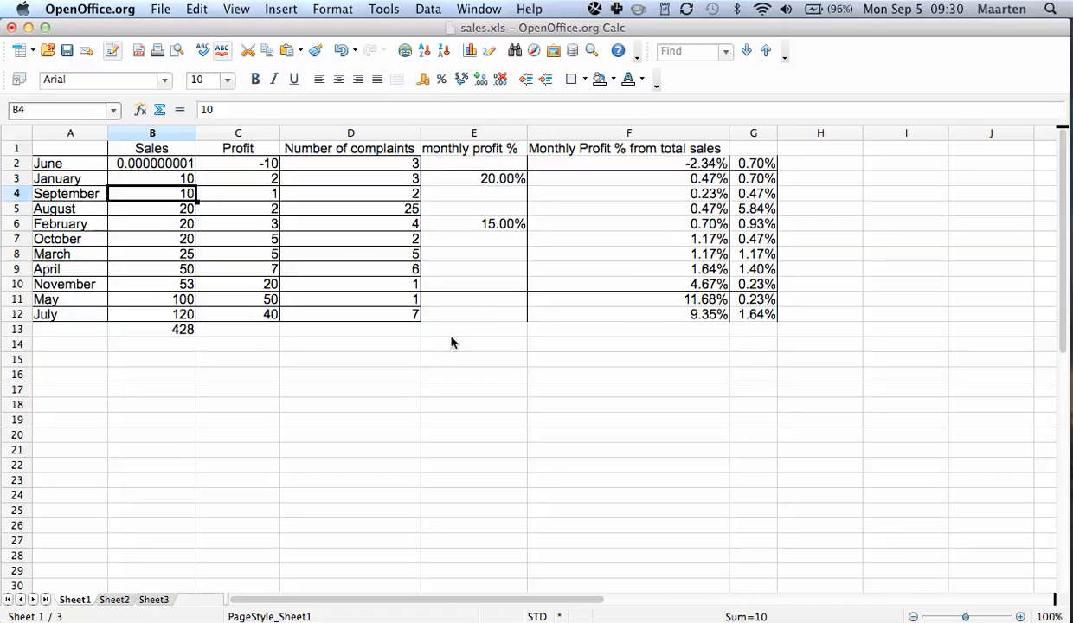
pyautogui.moveTo(481, 188)
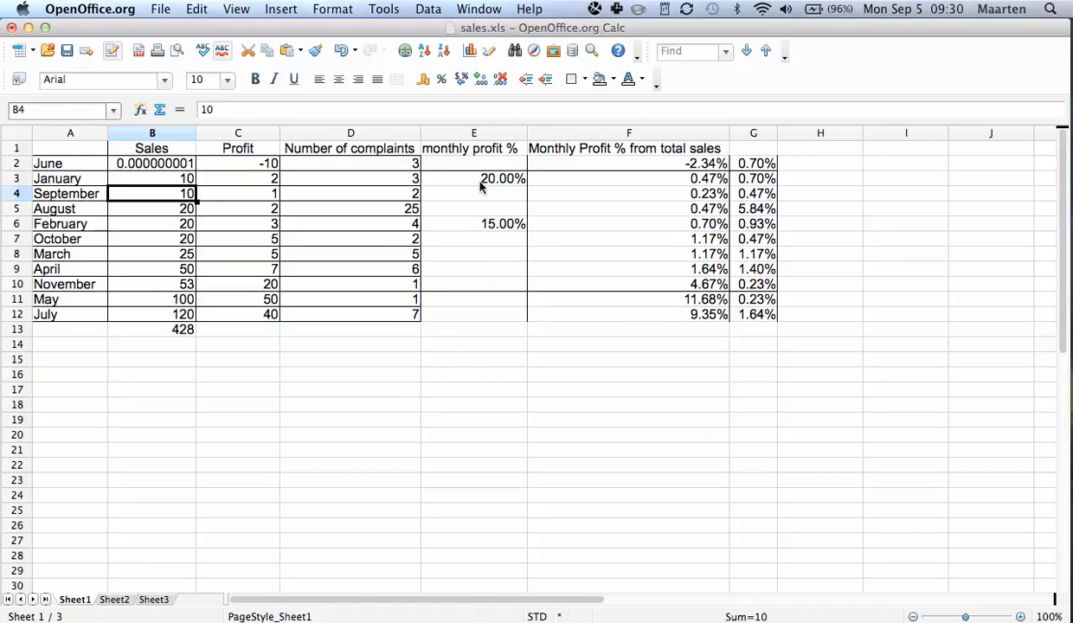
pyautogui.moveTo(425, 301)
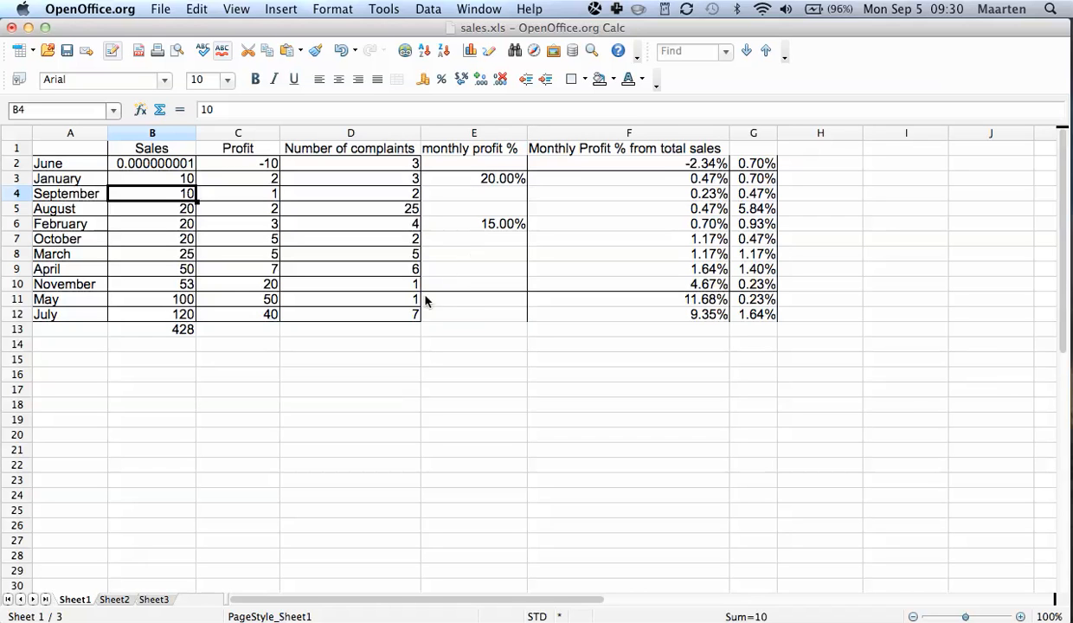
pyautogui.click(474, 300)
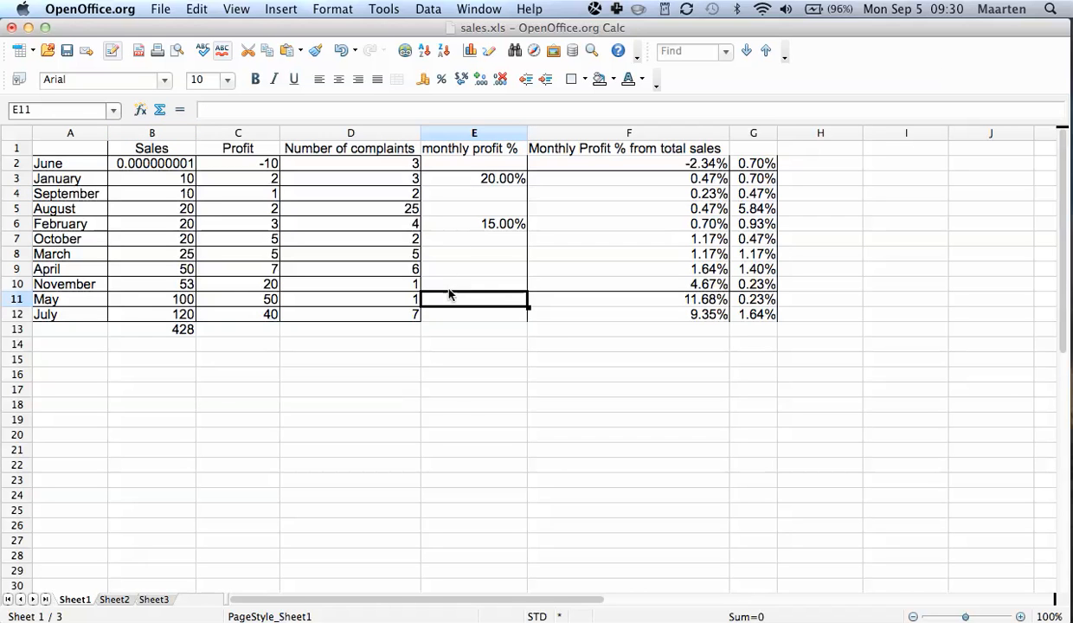
pyautogui.click(474, 283)
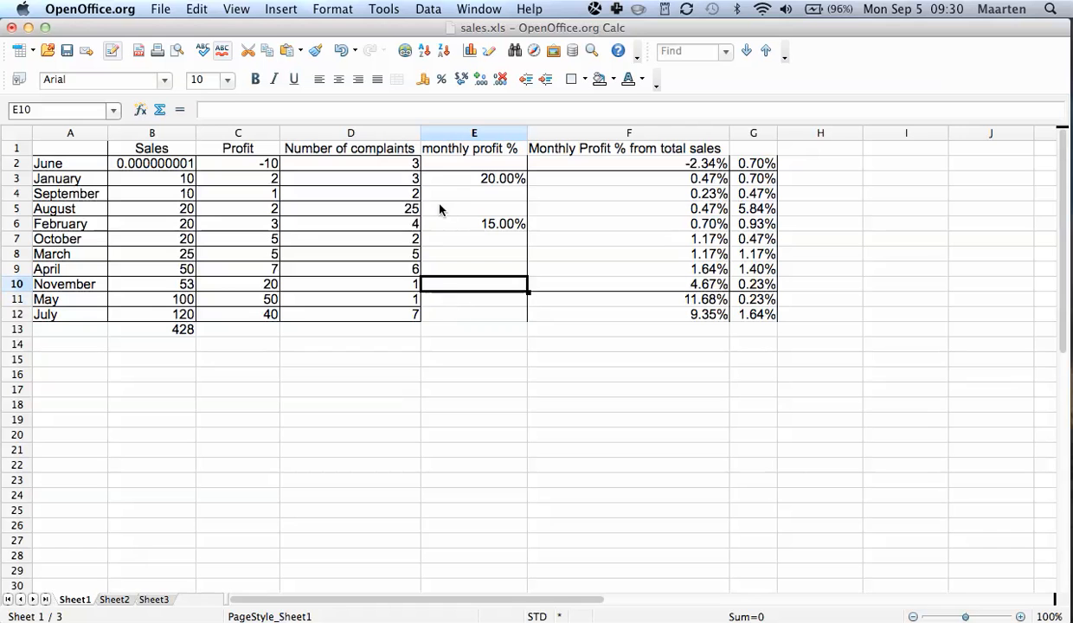
pyautogui.click(474, 179)
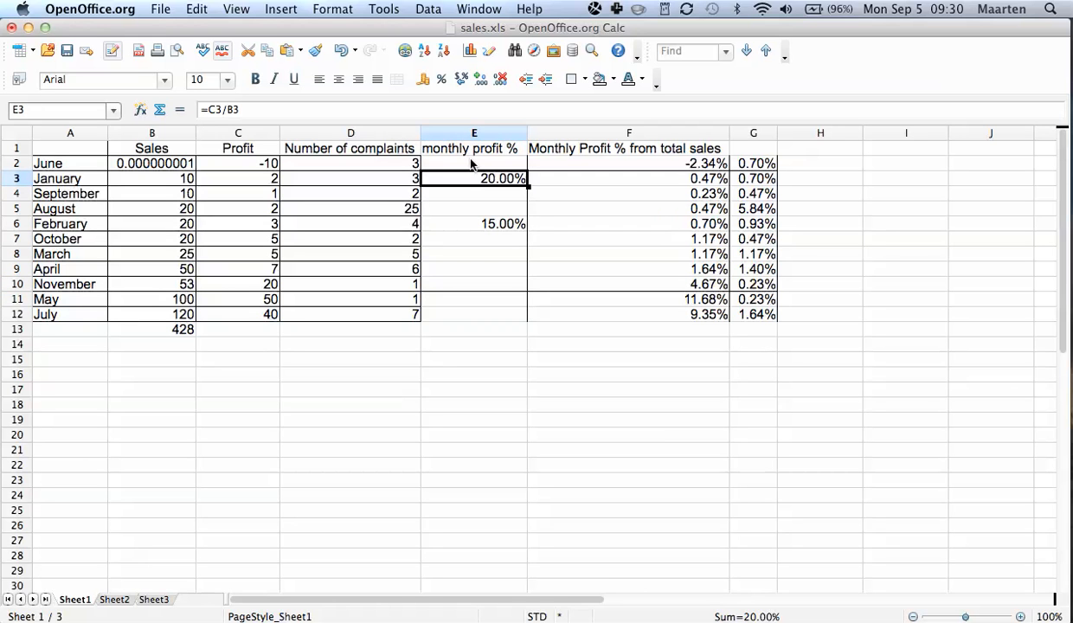
pyautogui.moveTo(82, 294)
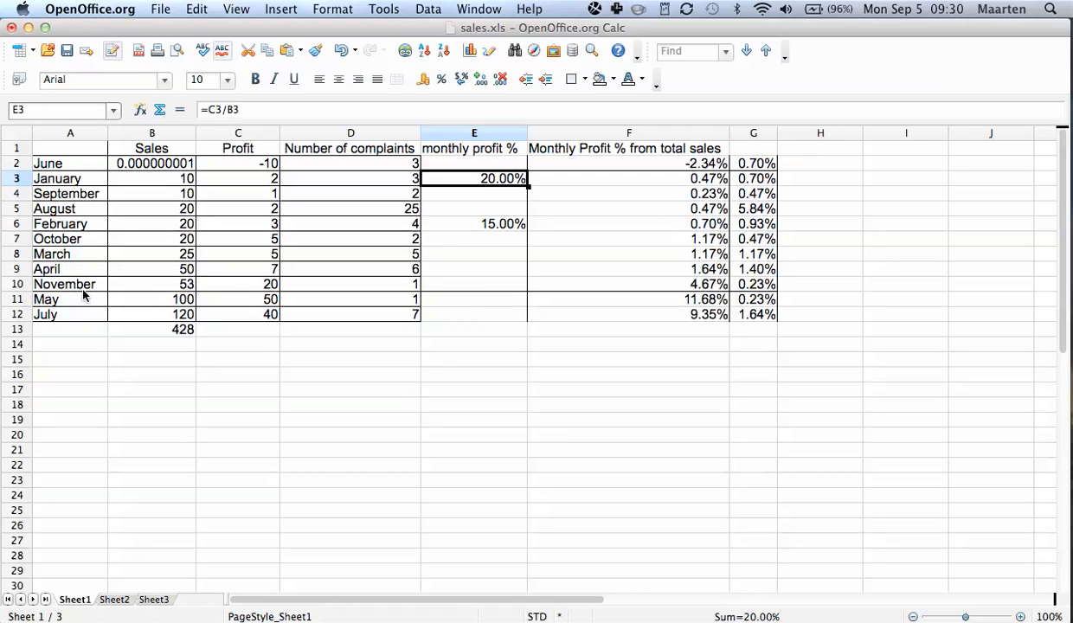
pyautogui.click(474, 283)
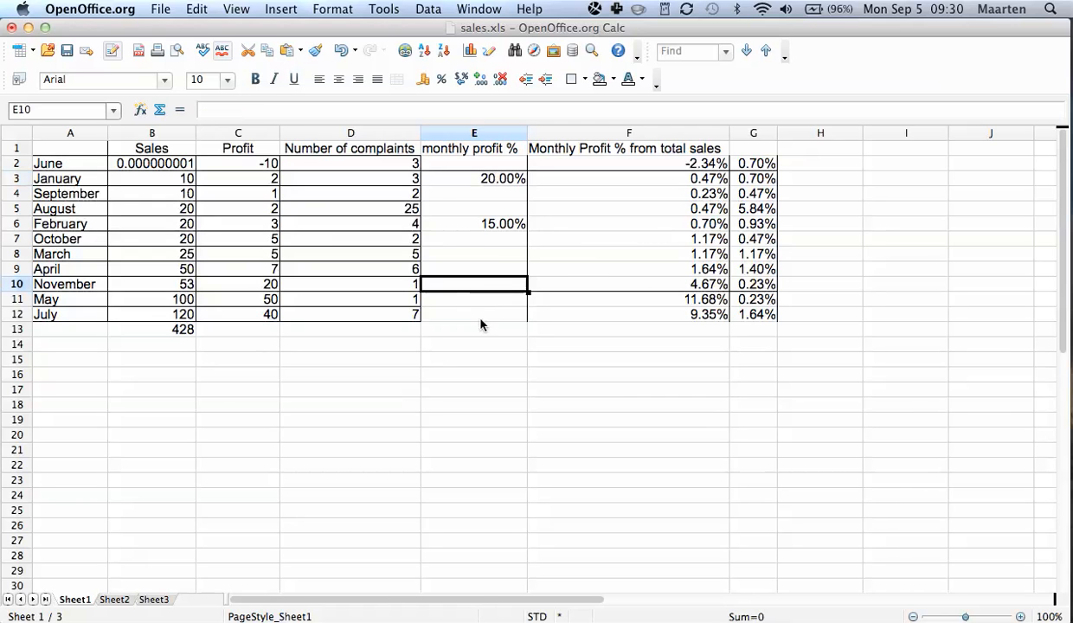
pyautogui.click(629, 253)
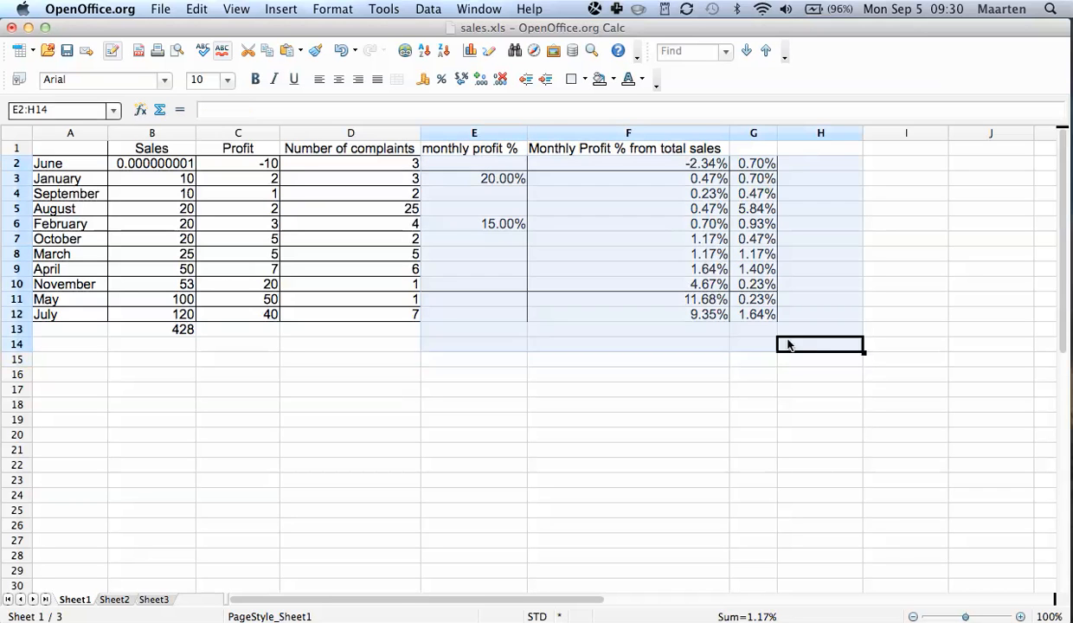
pyautogui.click(575, 79)
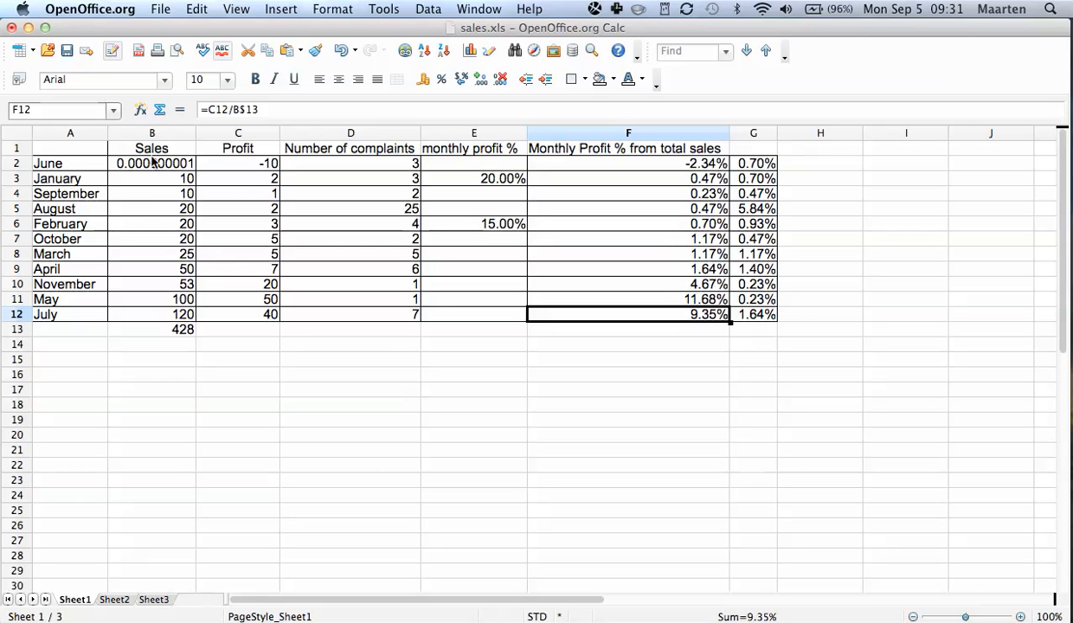
pyautogui.moveTo(185, 193)
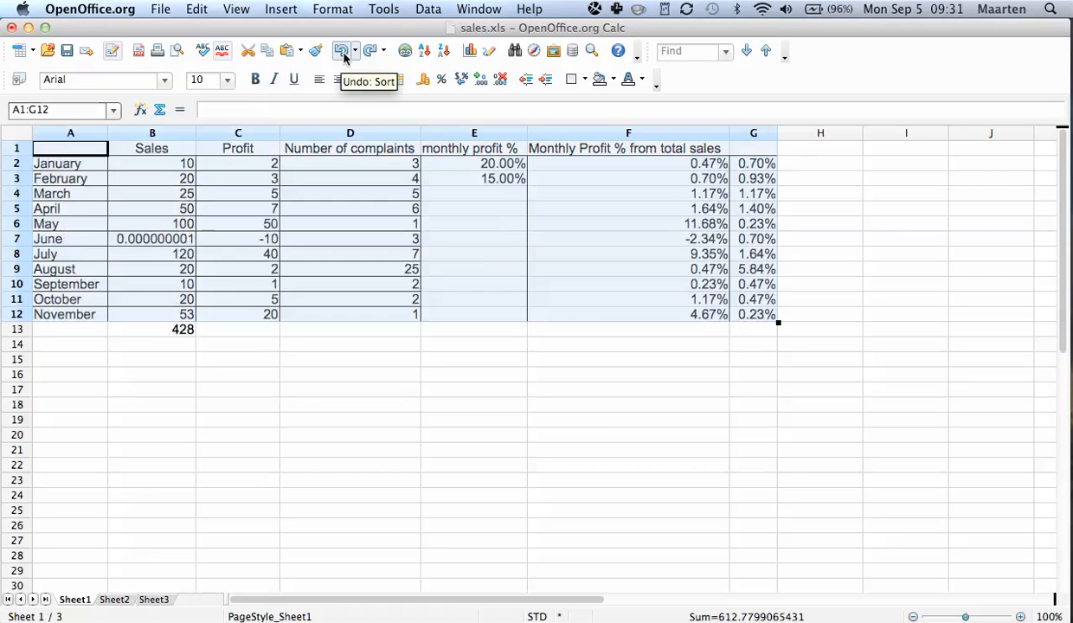
# Undo the sort, select the Sales column, and extend the sort range to A1:G13
pyautogui.click(582, 79)
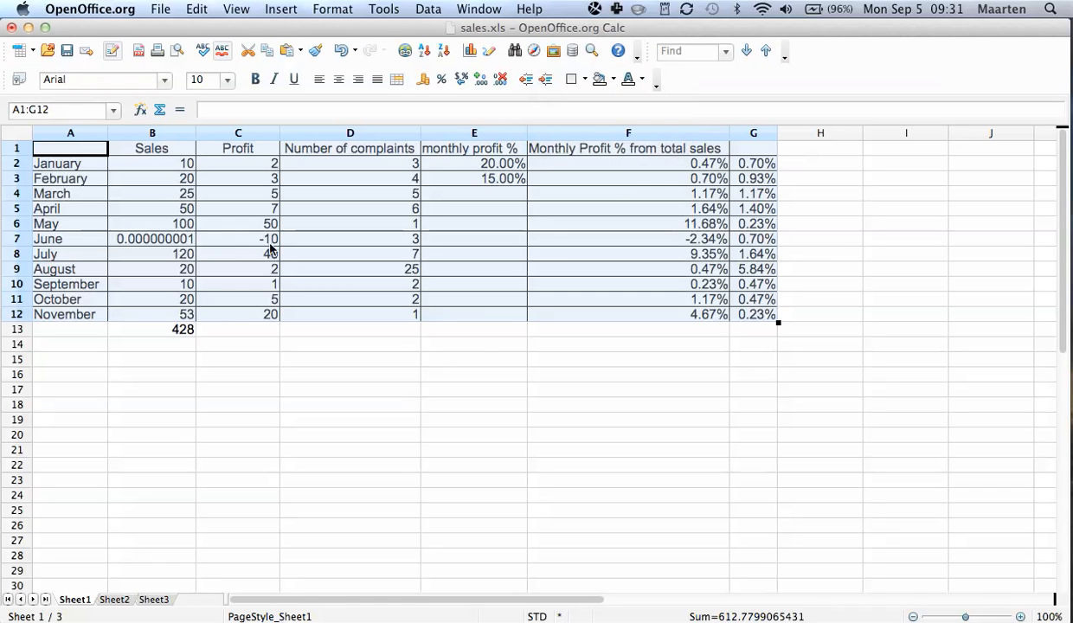
pyautogui.click(151, 148)
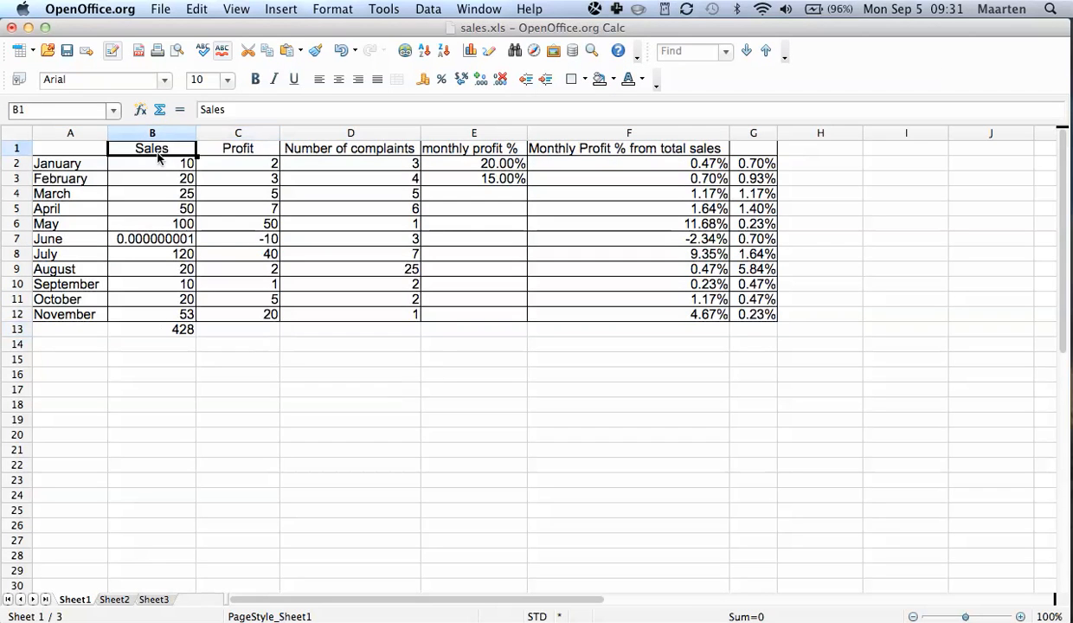
pyautogui.click(351, 389)
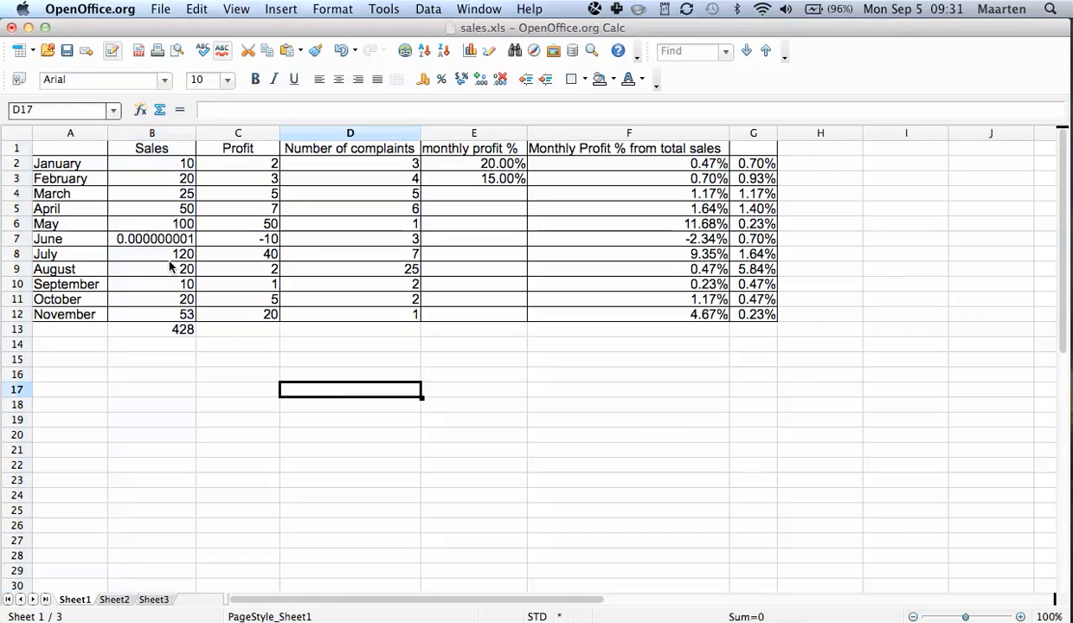
pyautogui.click(151, 132)
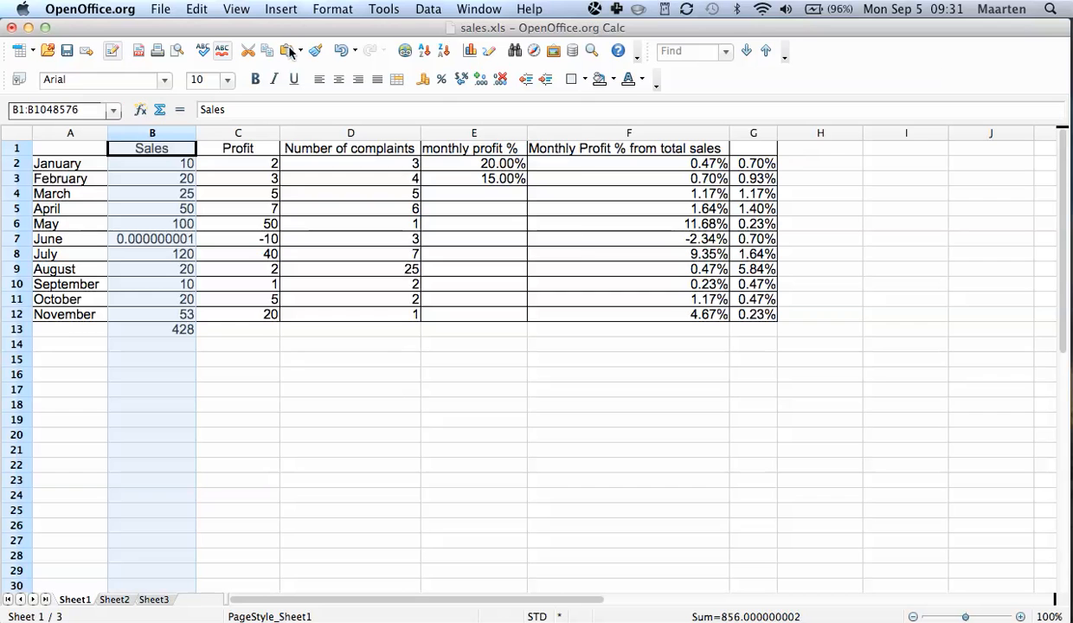
pyautogui.click(427, 8)
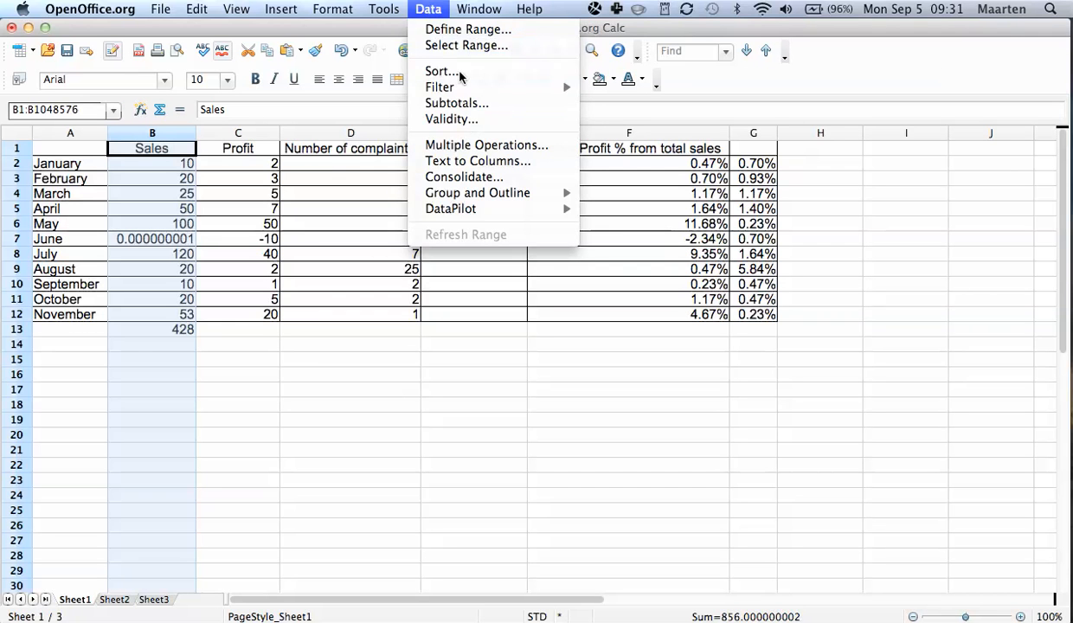
pyautogui.click(441, 71)
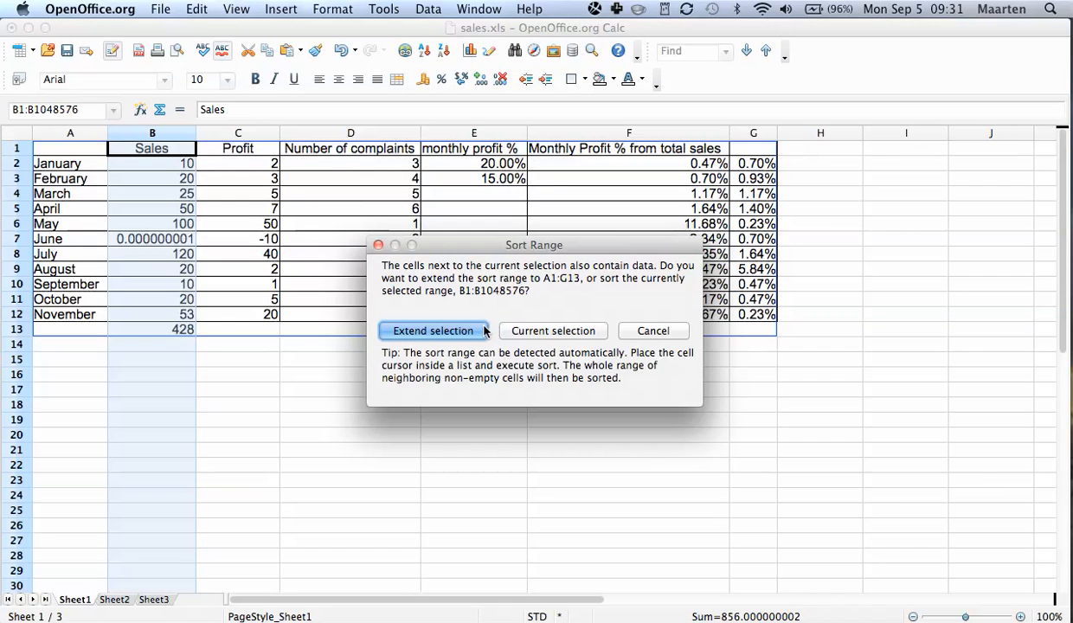
pyautogui.moveTo(481, 301)
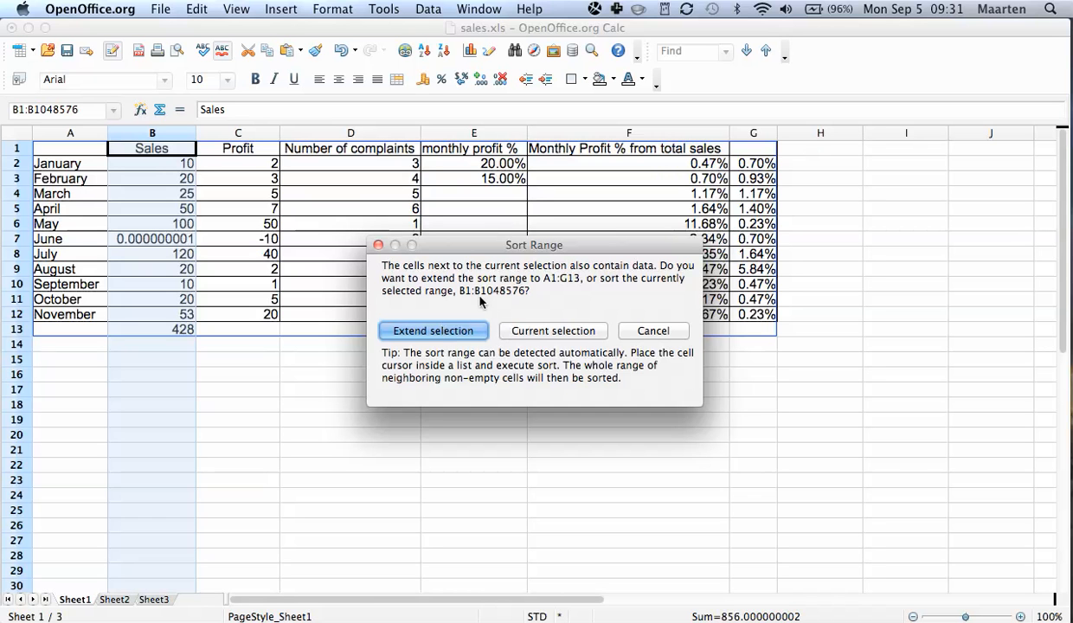
pyautogui.moveTo(524, 275)
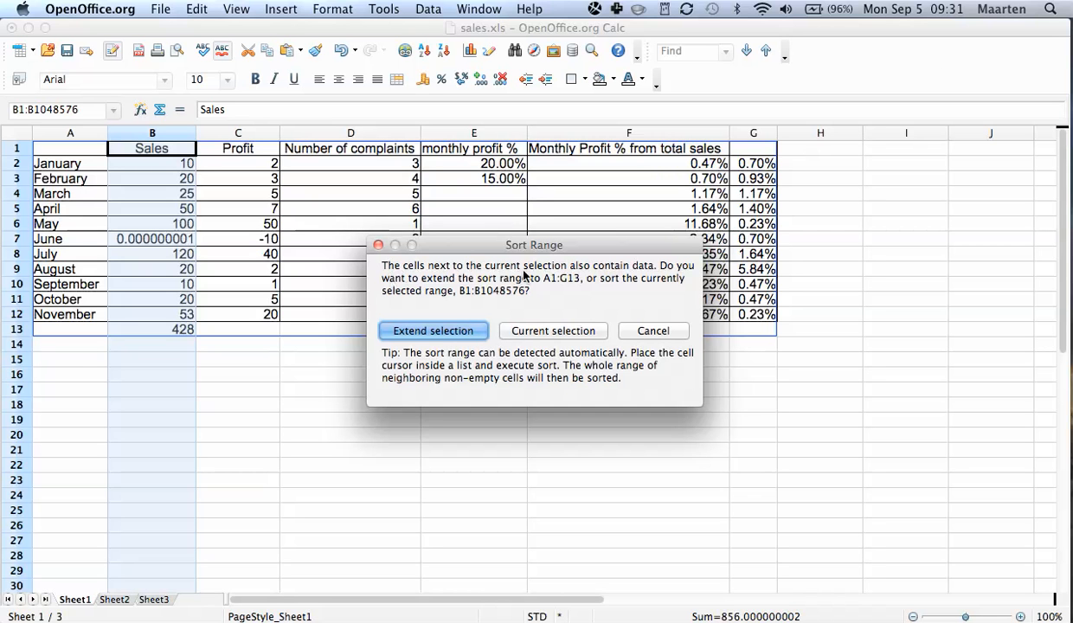
pyautogui.moveTo(566, 263)
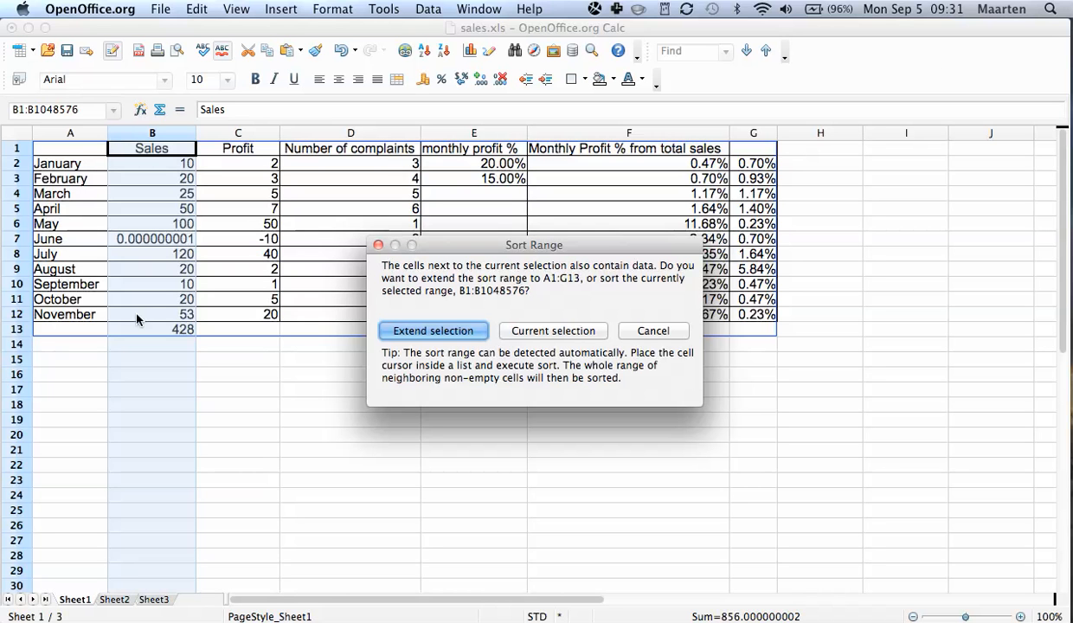
pyautogui.moveTo(457, 342)
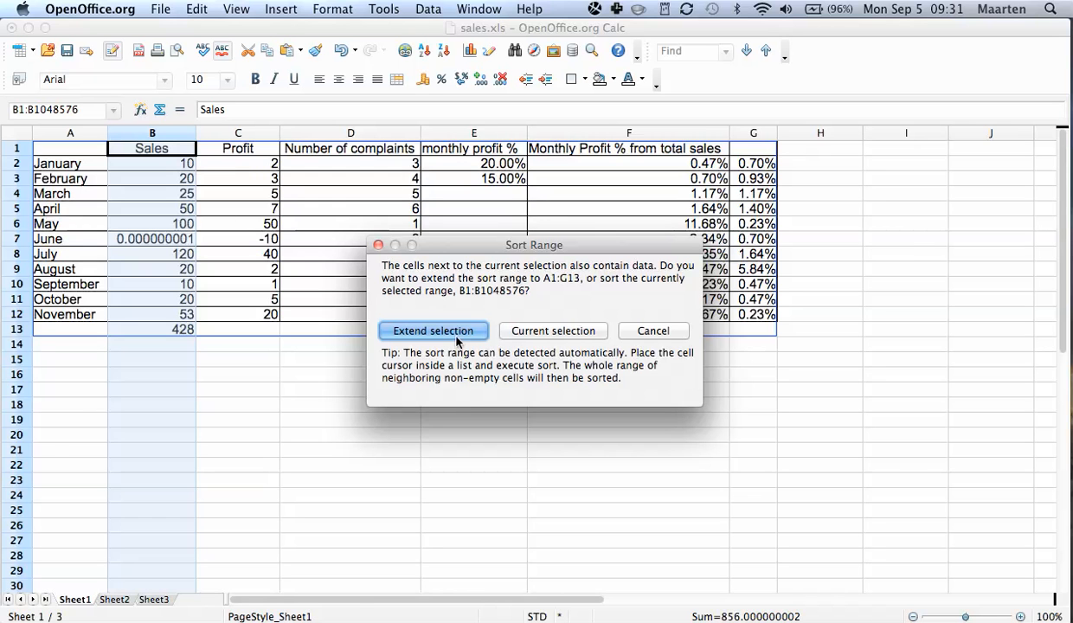
pyautogui.moveTo(571, 330)
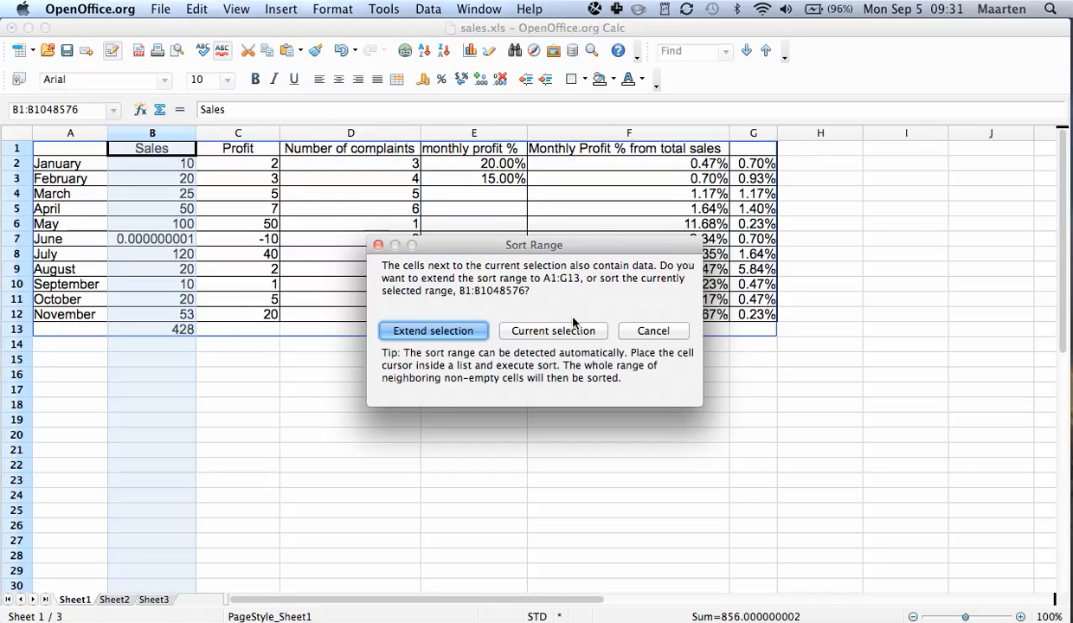
pyautogui.moveTo(534, 329)
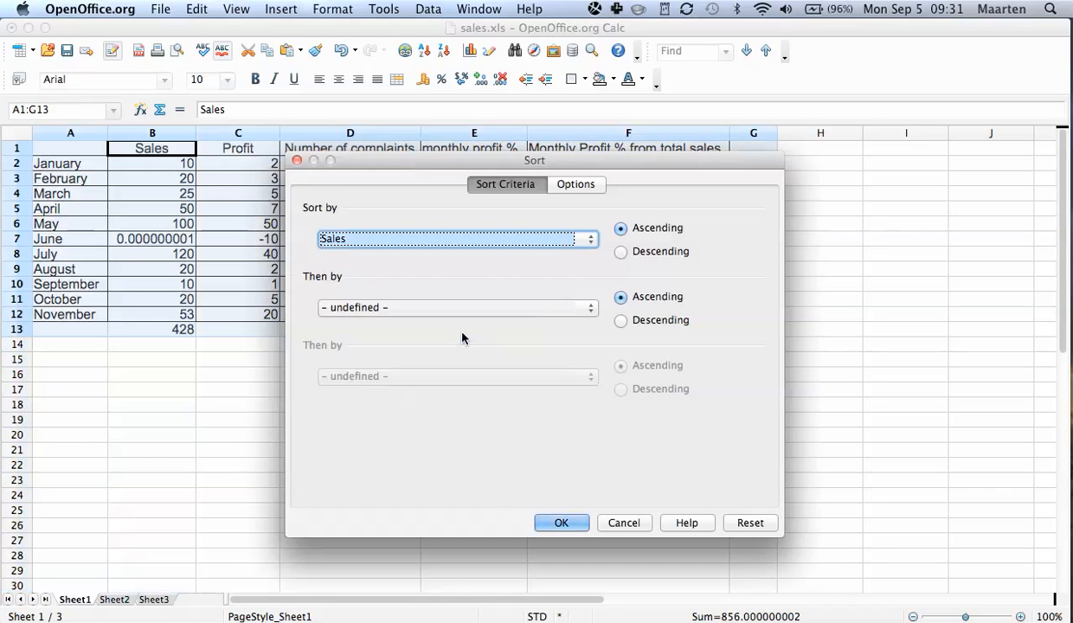
# Move the Sort dialog aside and cancel it without sorting
pyautogui.moveTo(534, 160); pyautogui.dragTo(480, 384)
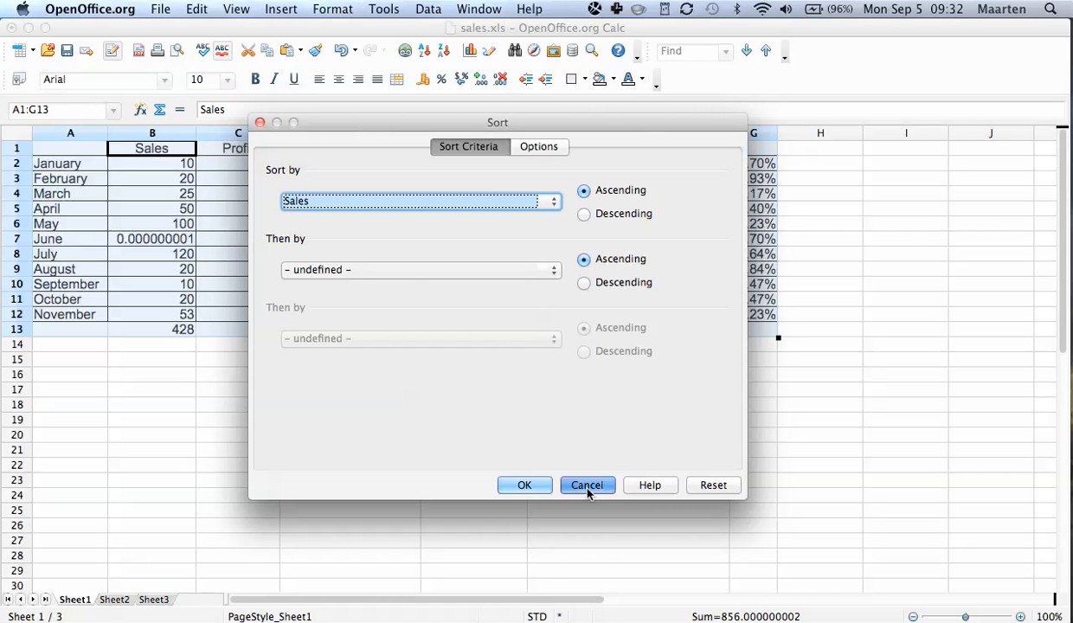
pyautogui.click(587, 484)
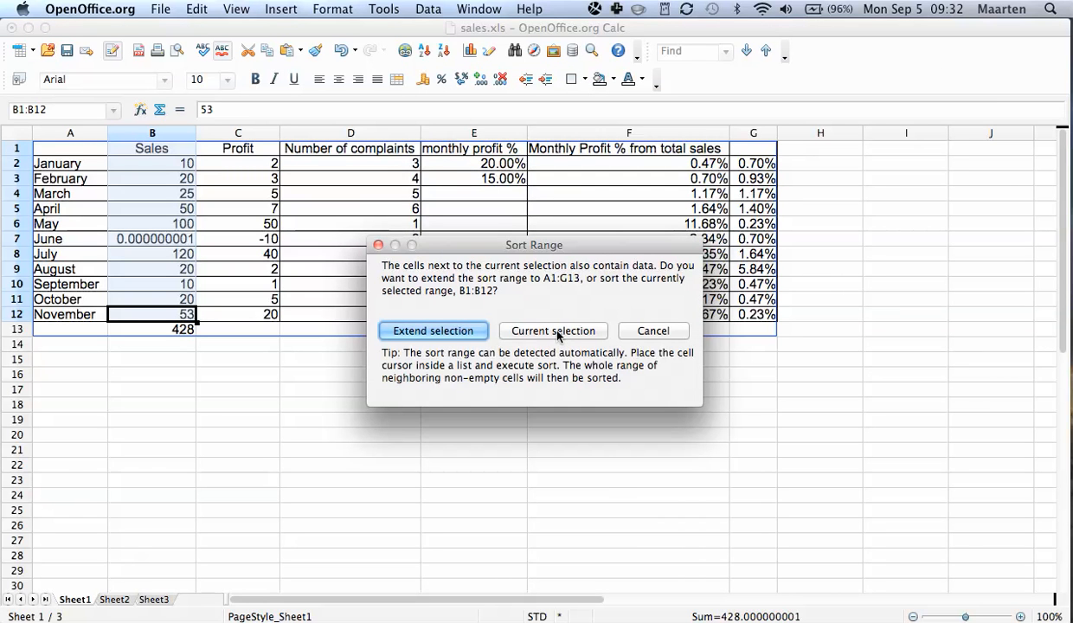
# Sort only the Sales cells ascending, then point out January's mismatched value in B2
pyautogui.click(552, 330)
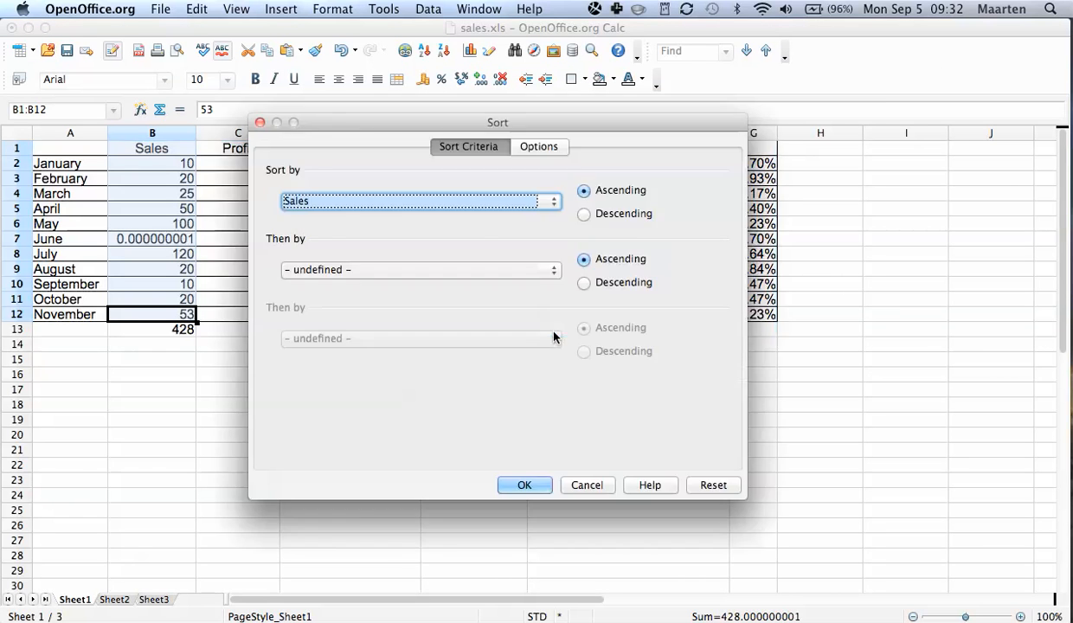
pyautogui.moveTo(595, 206)
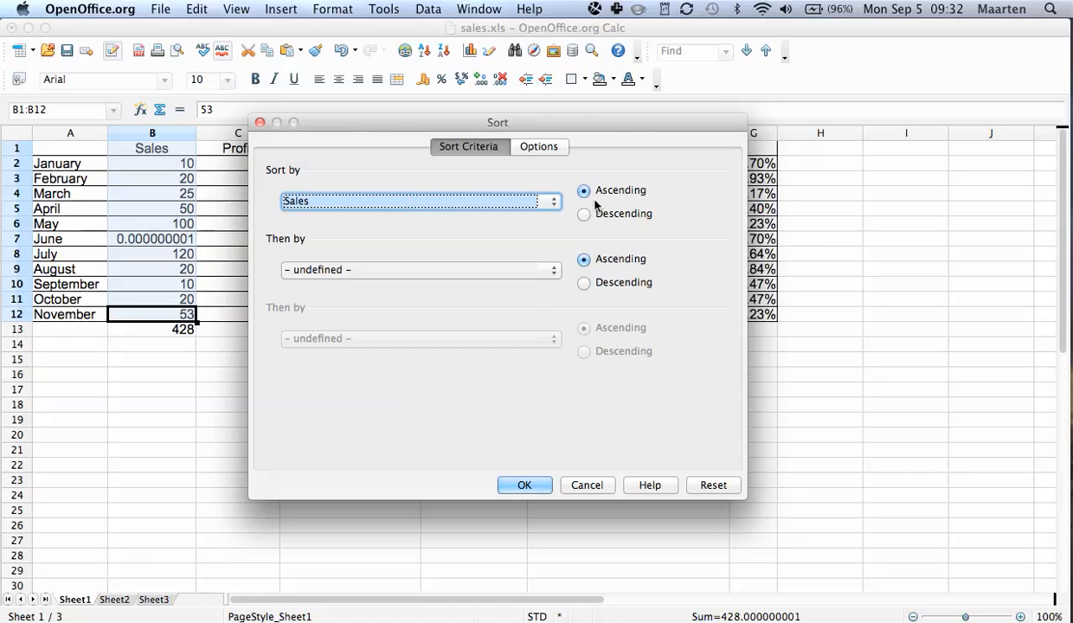
pyautogui.click(524, 485)
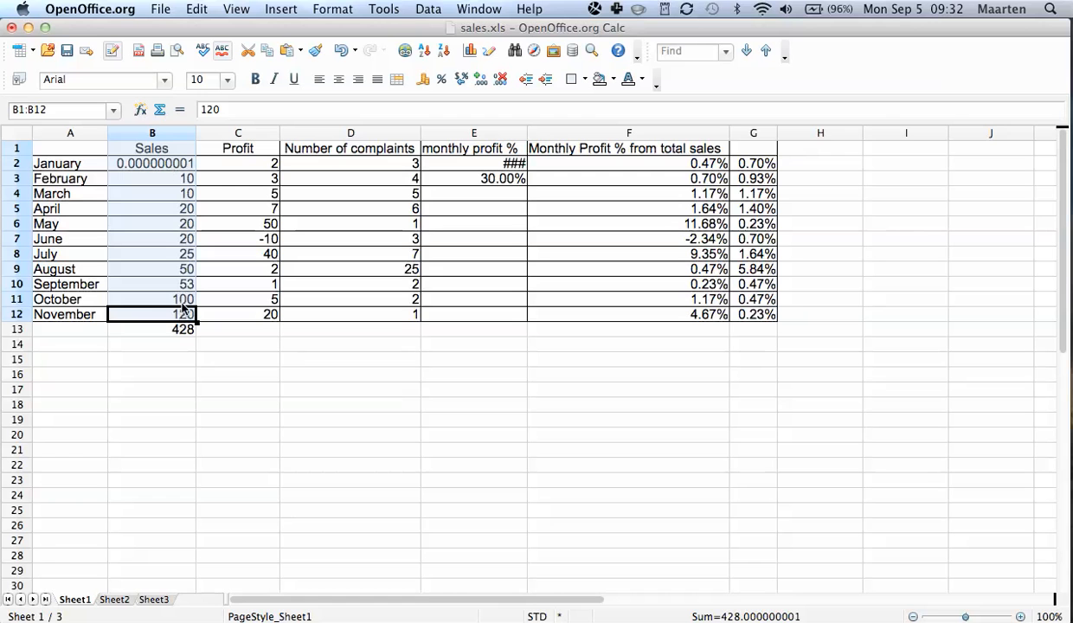
pyautogui.click(151, 132)
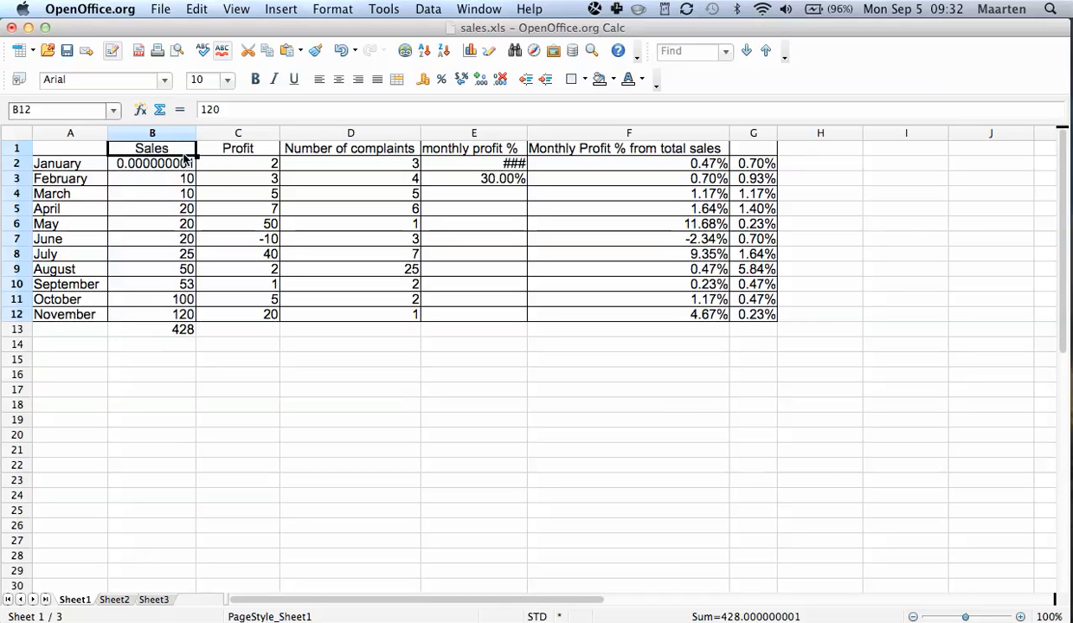
pyautogui.click(152, 163)
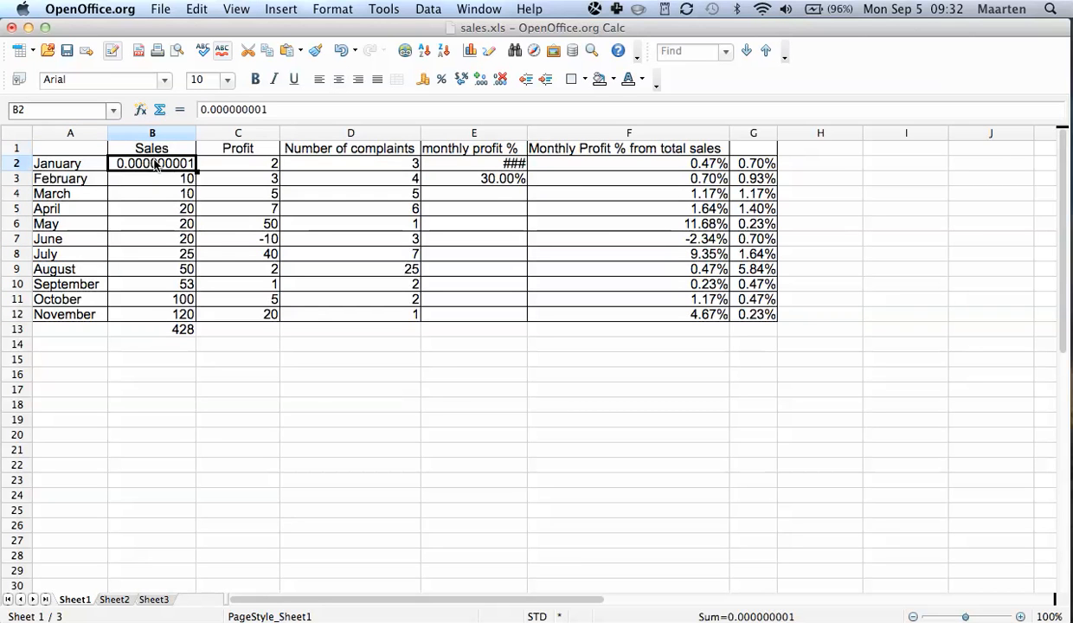
pyautogui.click(70, 163)
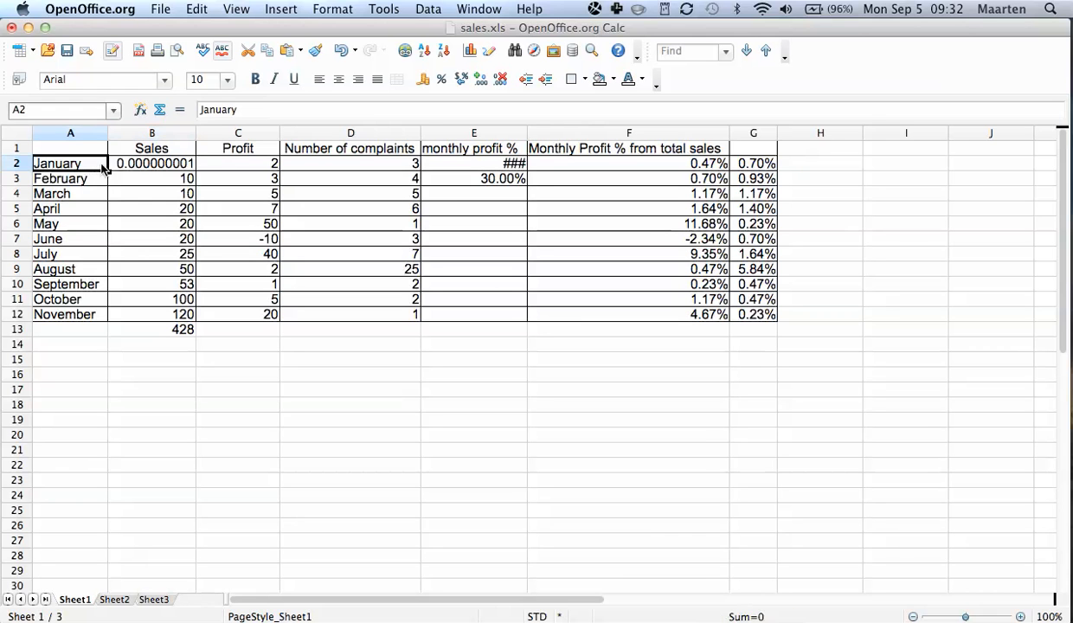
pyautogui.click(151, 163)
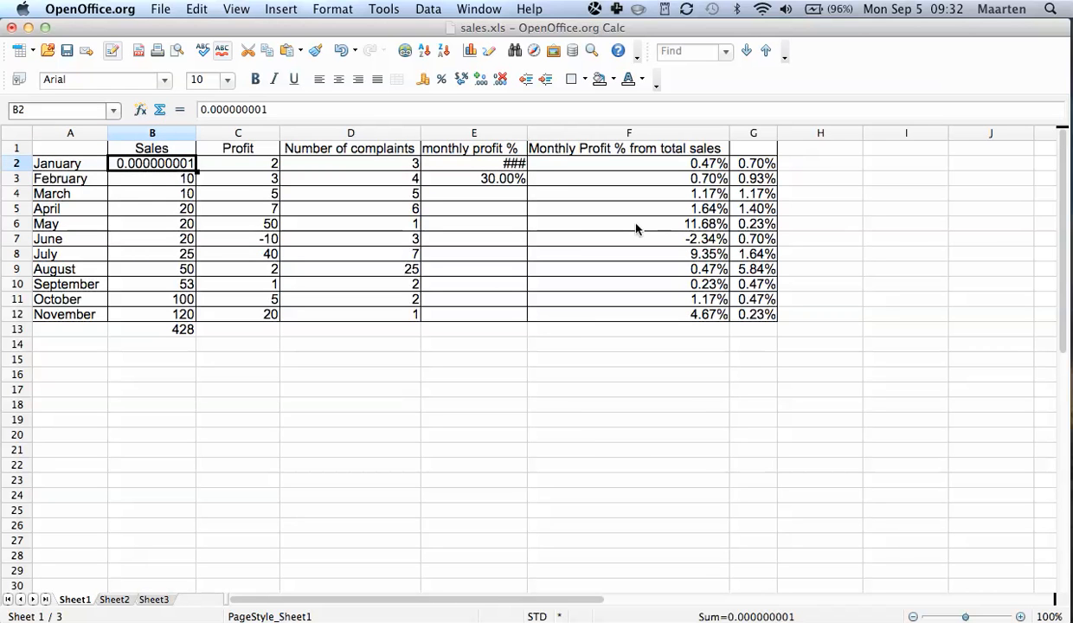
pyautogui.moveTo(152, 316)
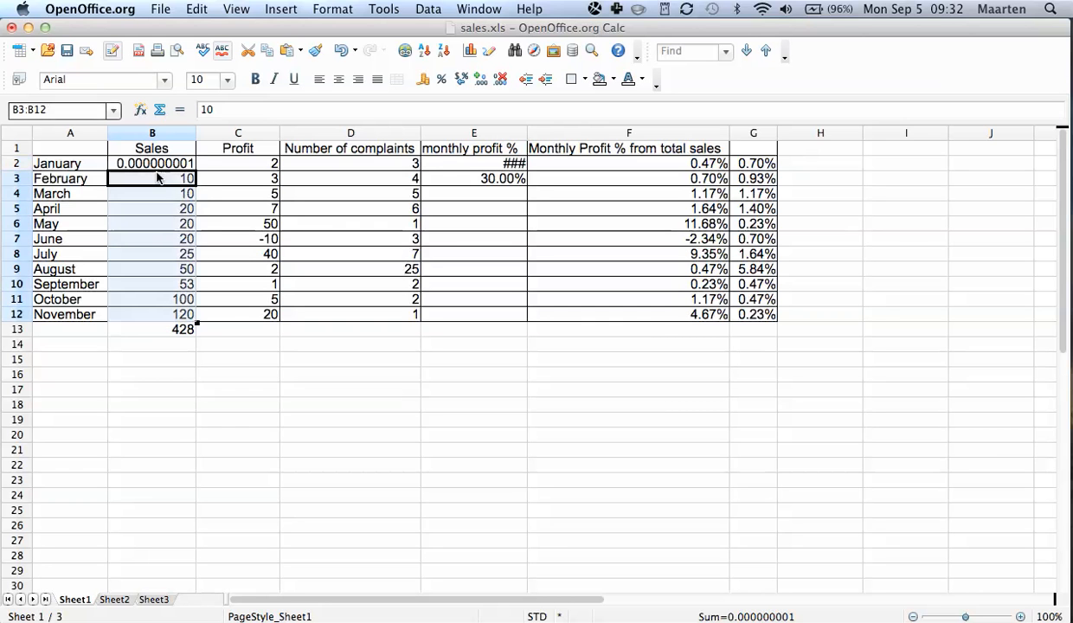
pyautogui.click(345, 51)
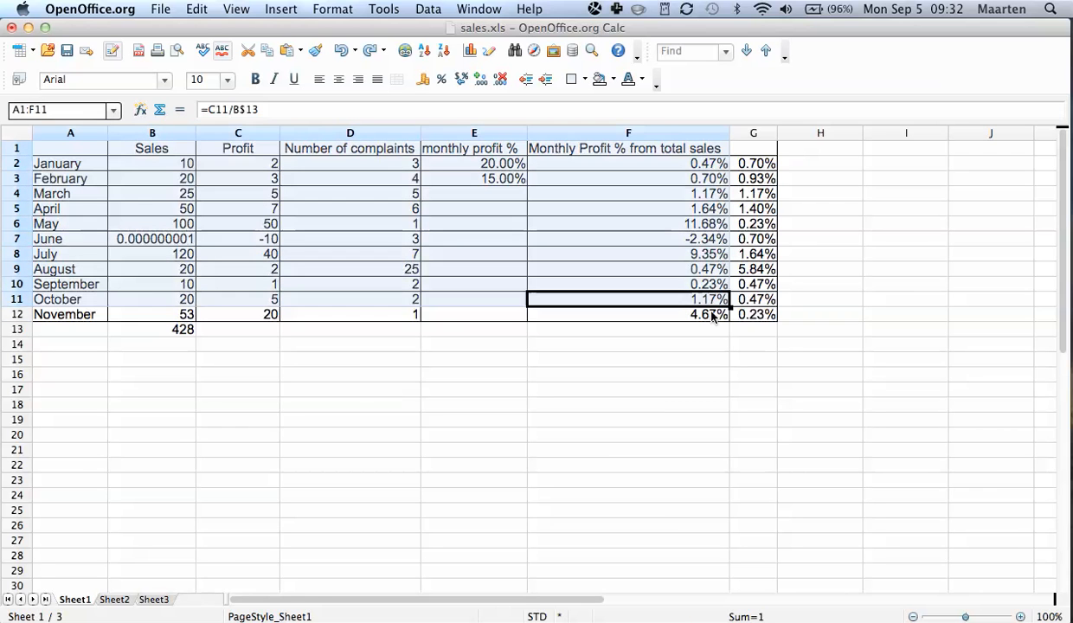
# Reselect the whole table range A1:G12
pyautogui.click(753, 314)
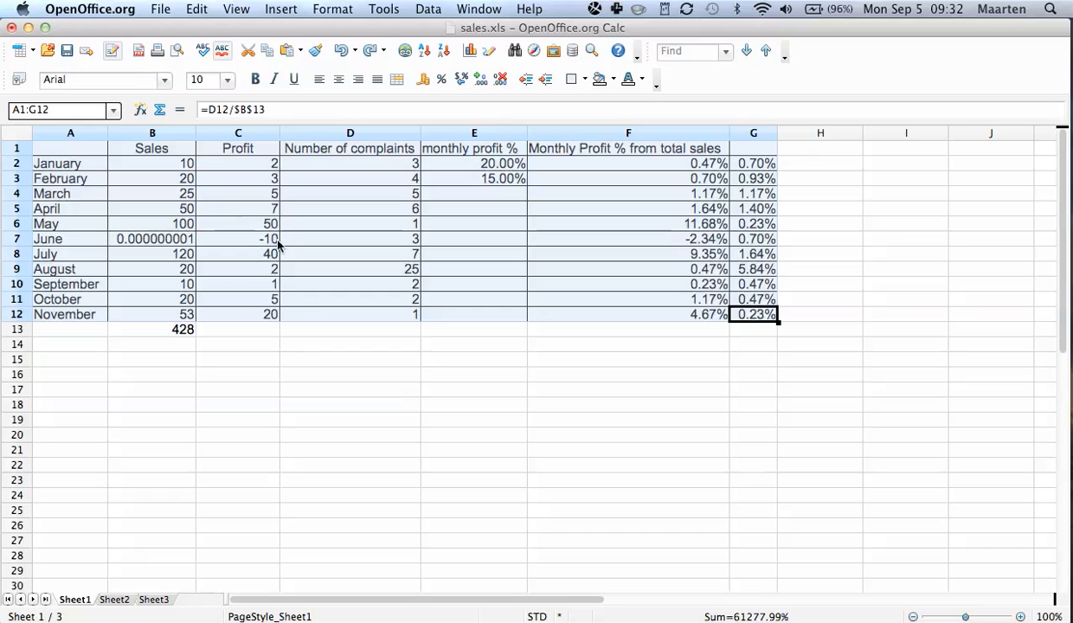
pyautogui.moveTo(305, 315)
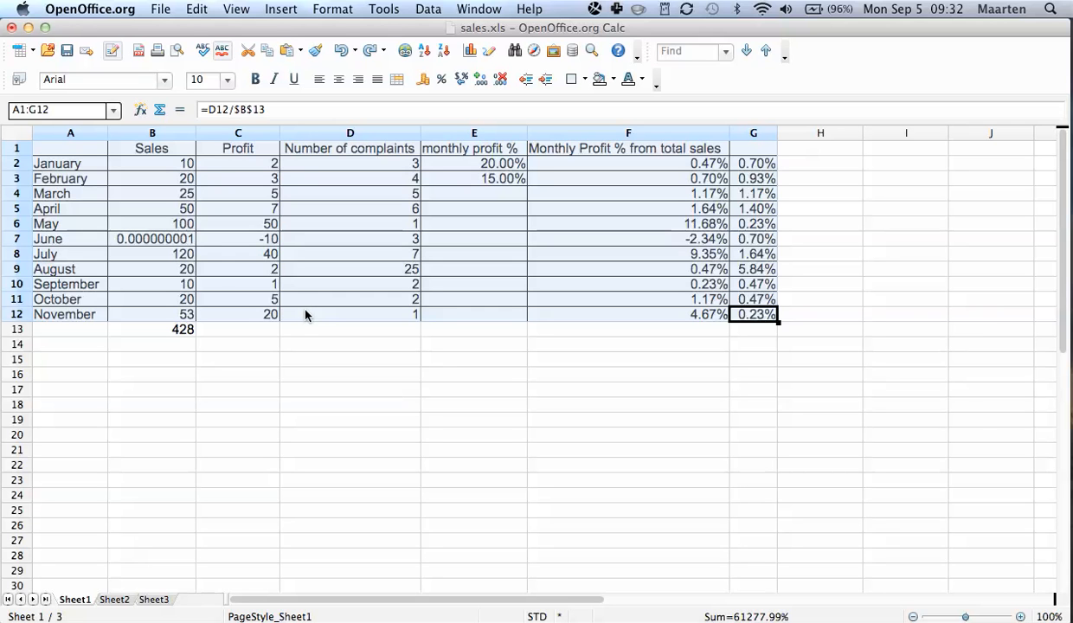
pyautogui.moveTo(163, 232)
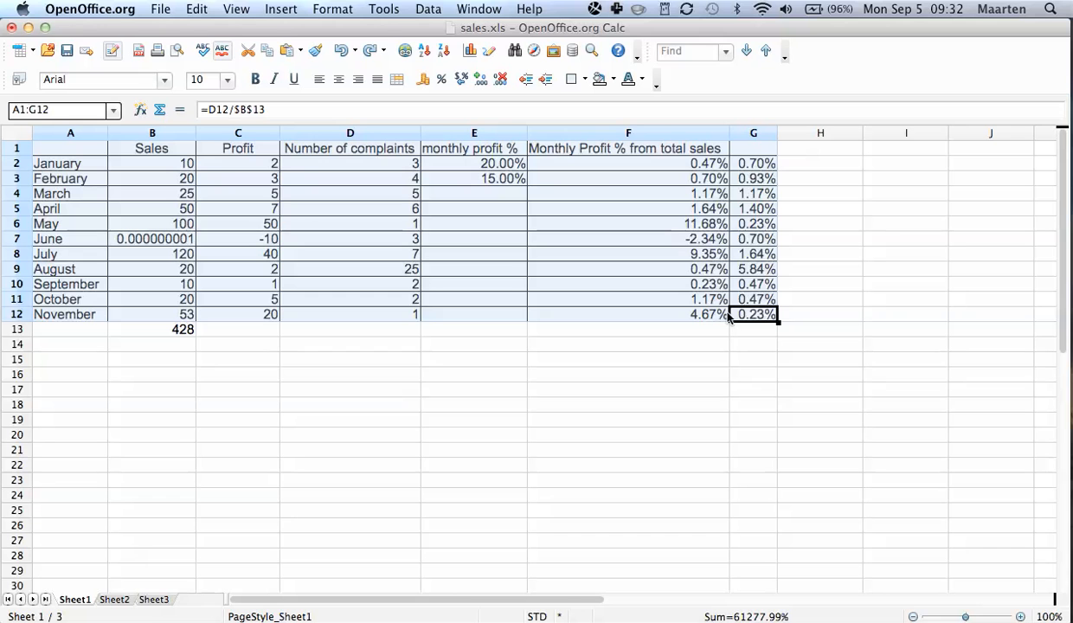
pyautogui.moveTo(592, 184)
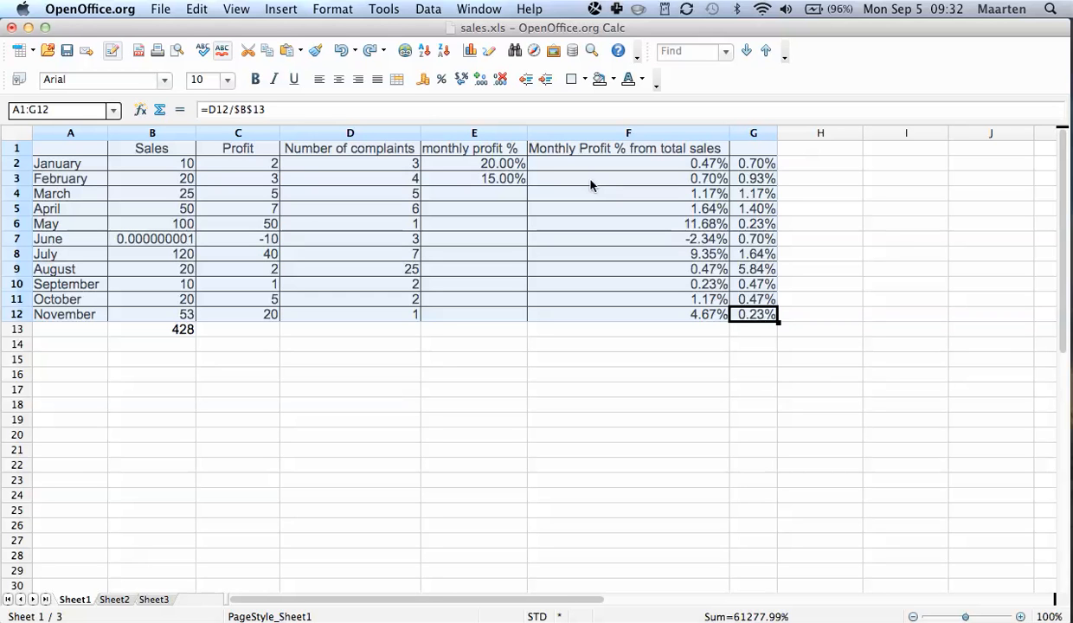
pyautogui.moveTo(475, 268)
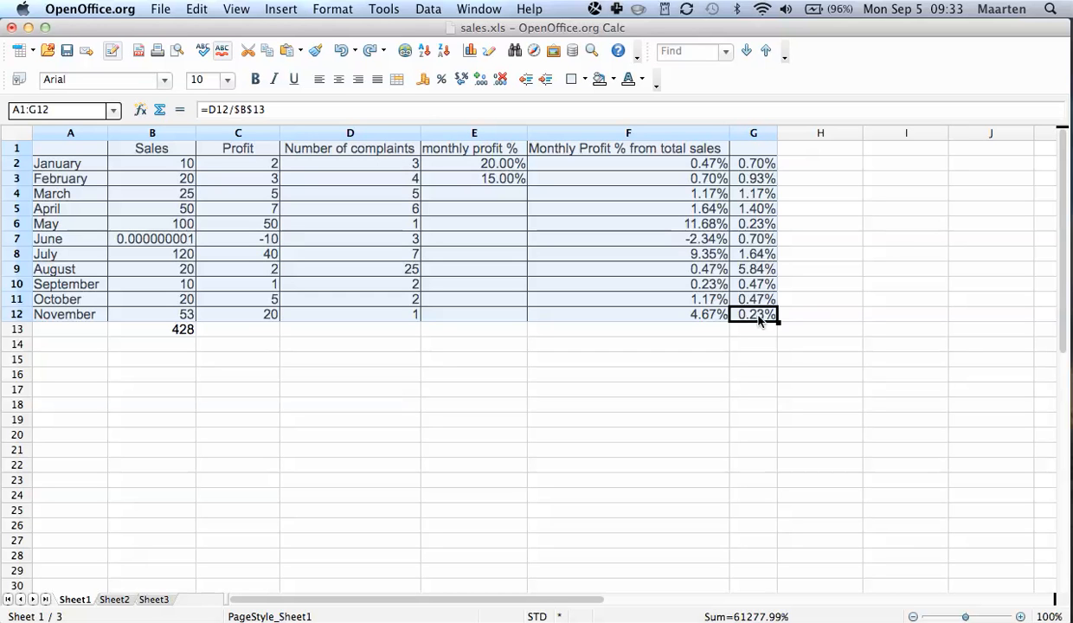
pyautogui.moveTo(423, 297)
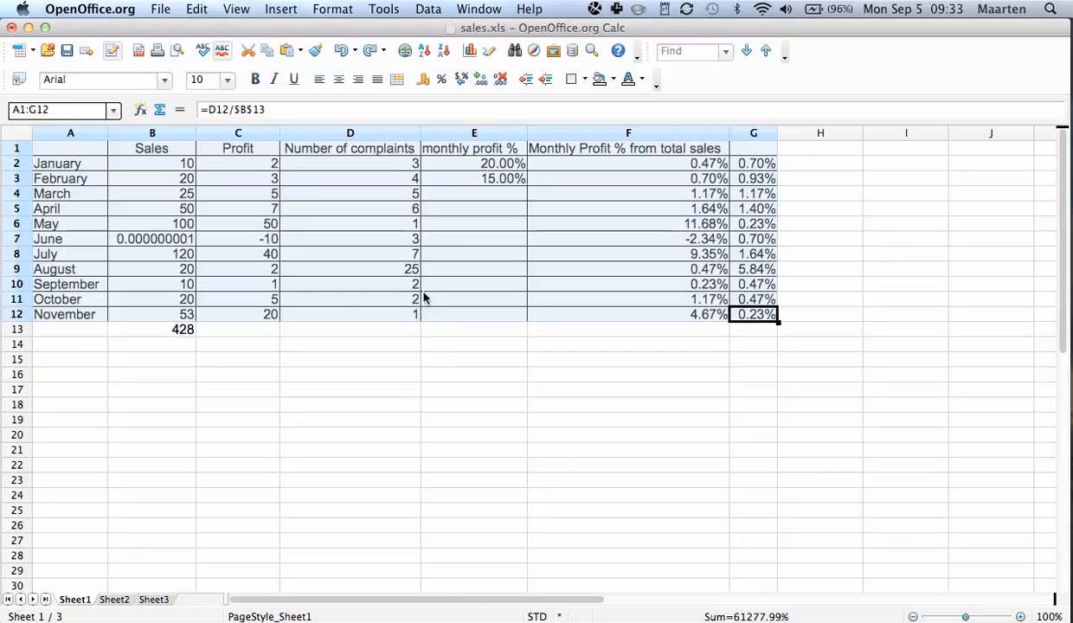